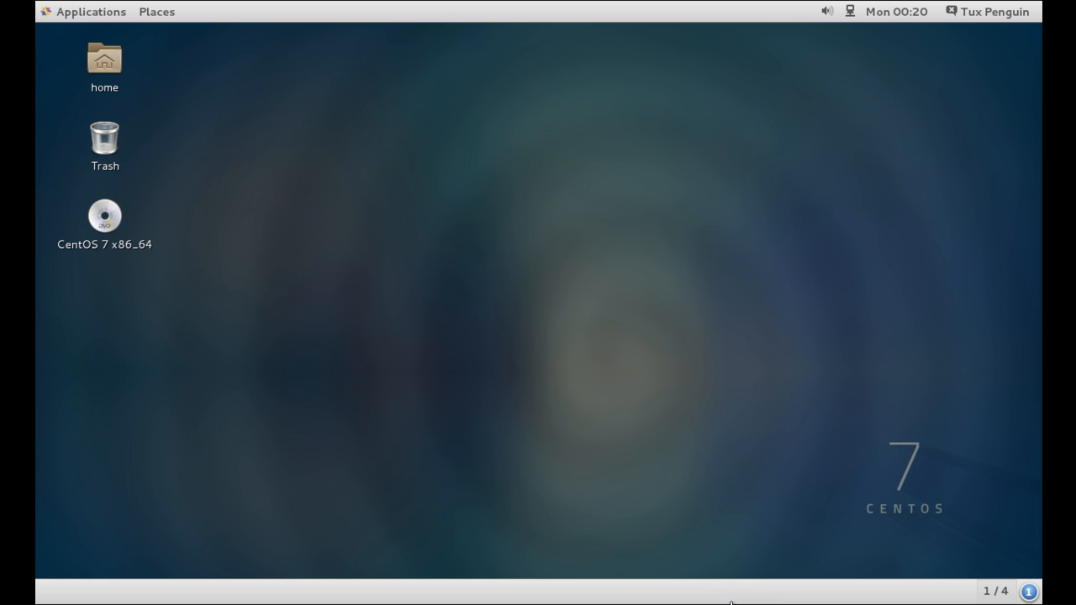
mouse_move(501, 239)
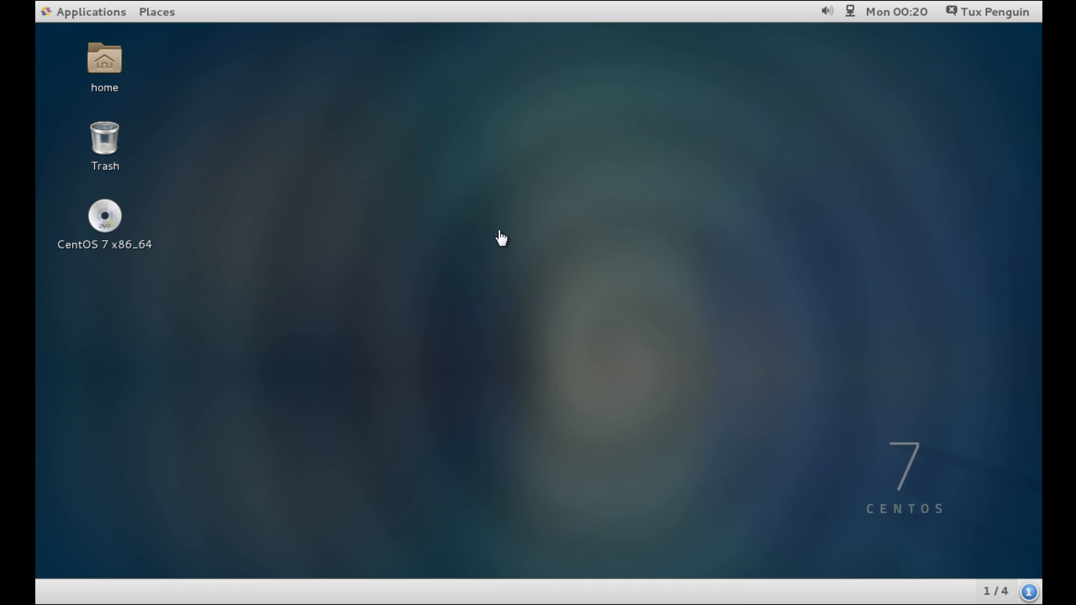
mouse_move(444, 323)
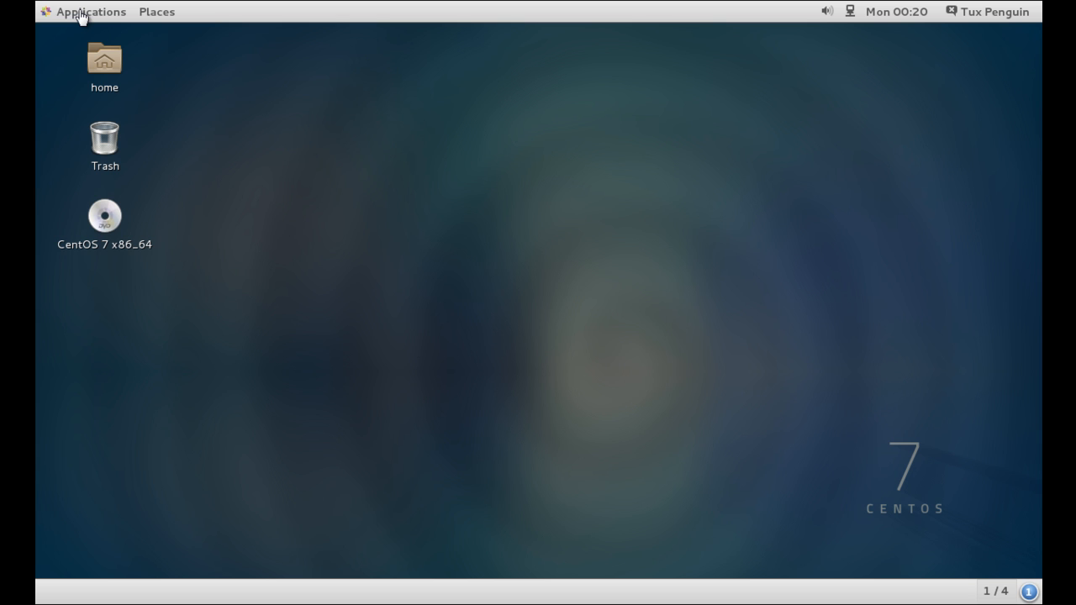
mouse_move(118, 20)
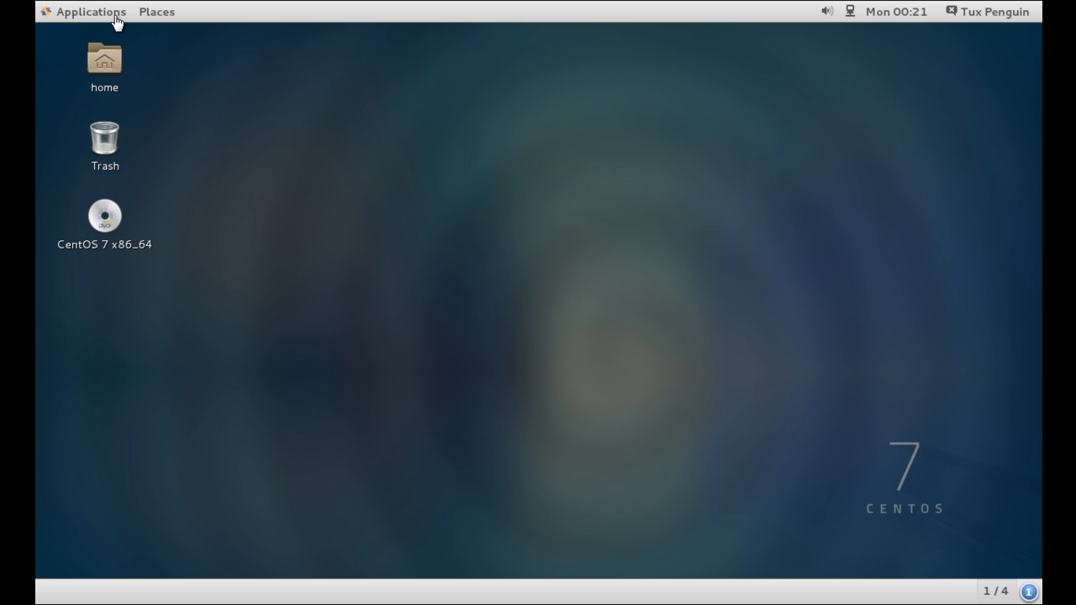
mouse_move(94, 21)
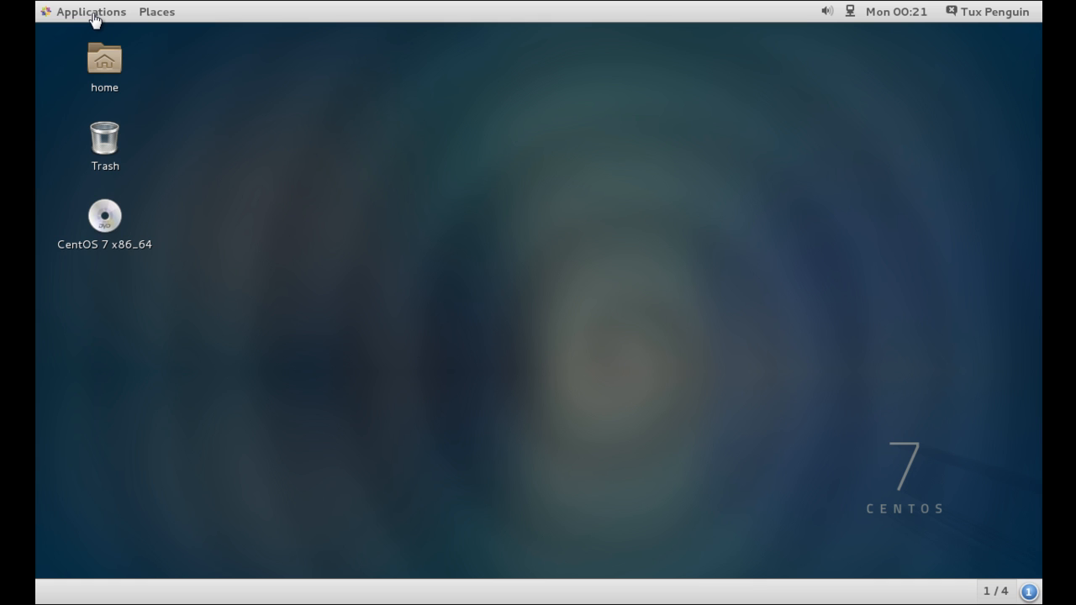
mouse_move(84, 18)
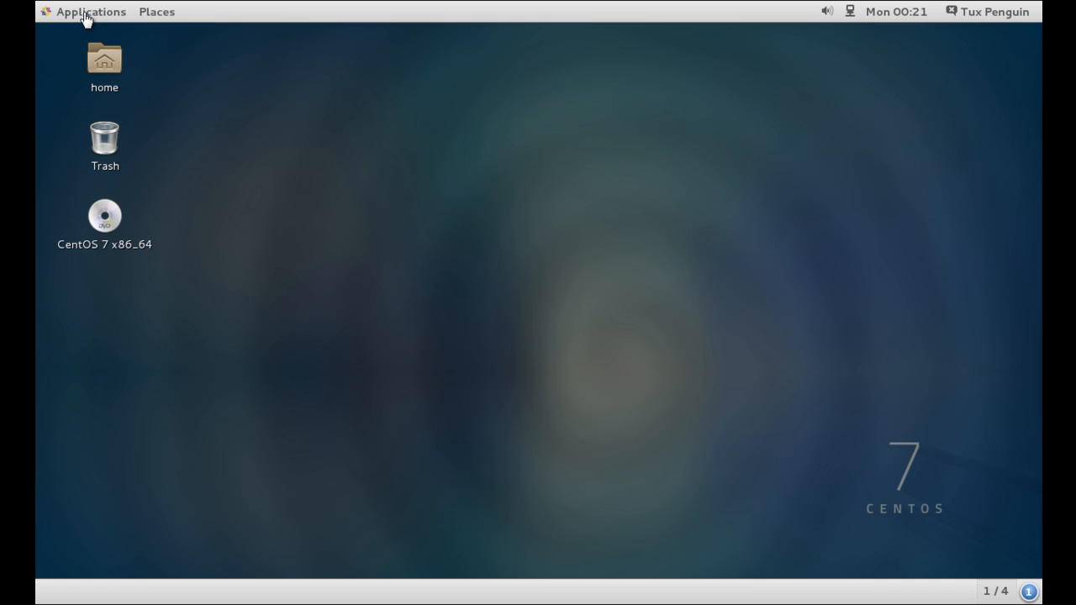
mouse_move(76, 16)
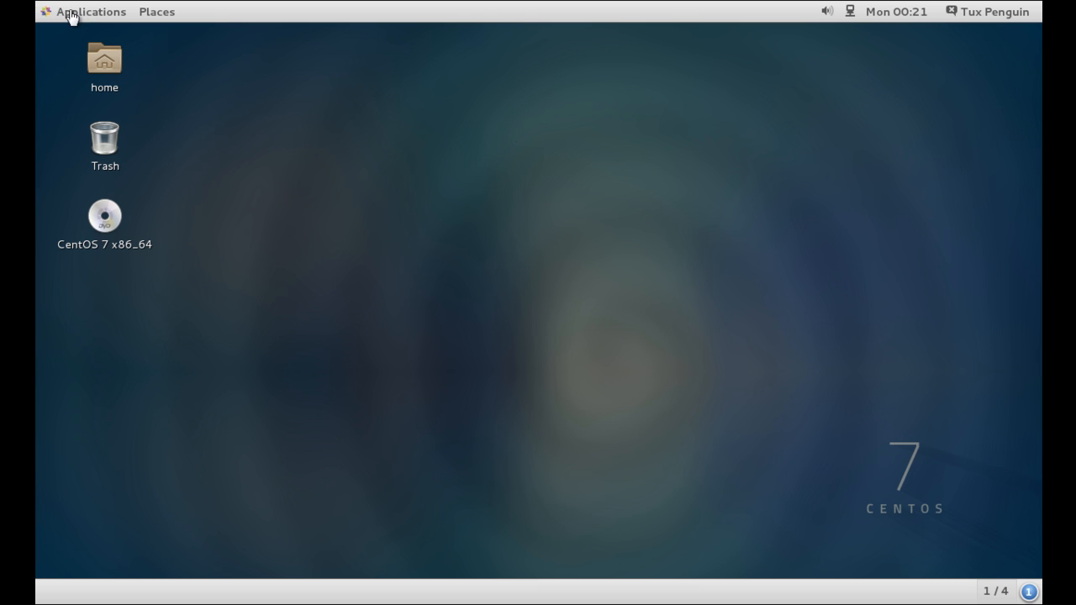
mouse_move(64, 19)
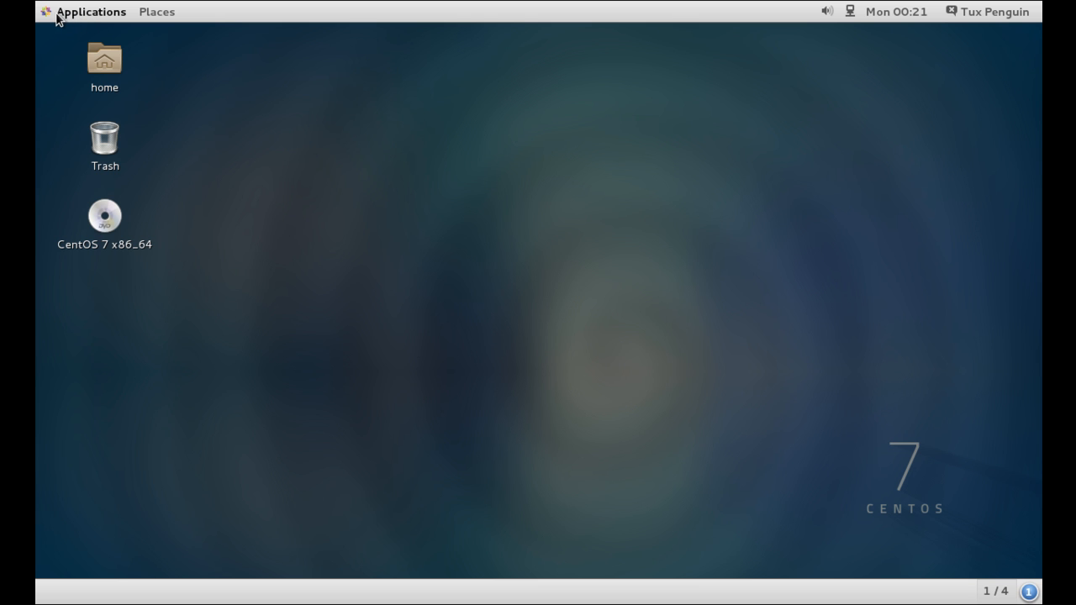
Launch a Terminal window from the GNOME Applications menu
left_click(91, 10)
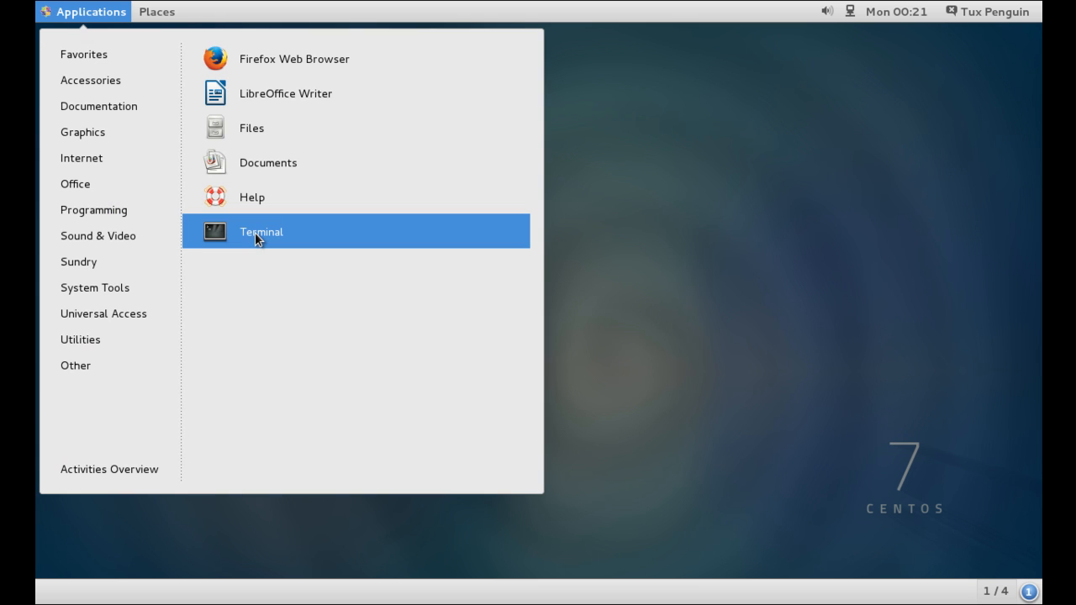
left_click(261, 232)
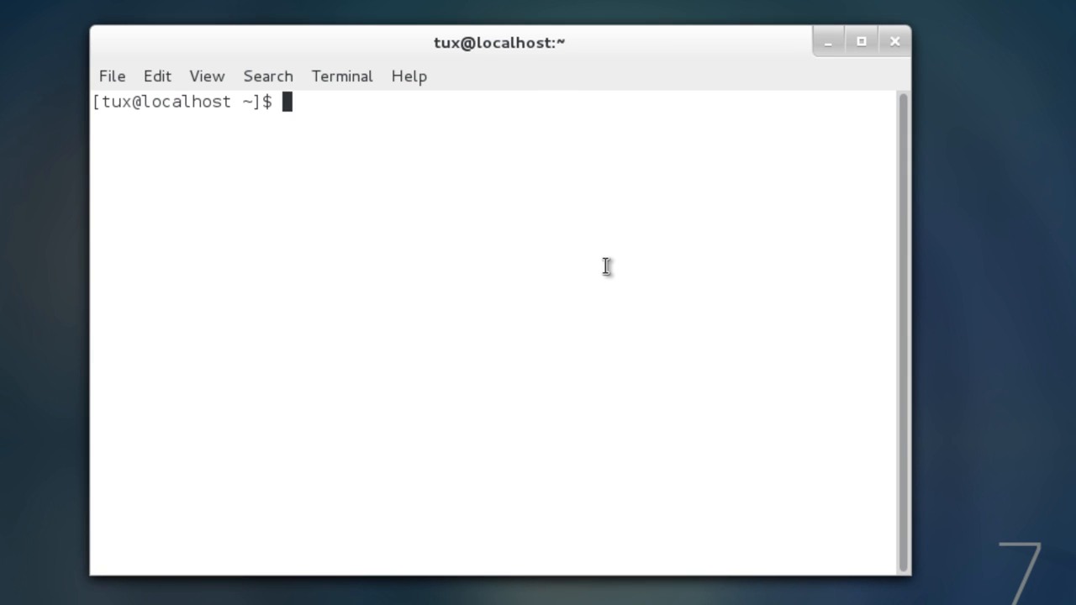
Switch to the root account with su and the root password
type("s")
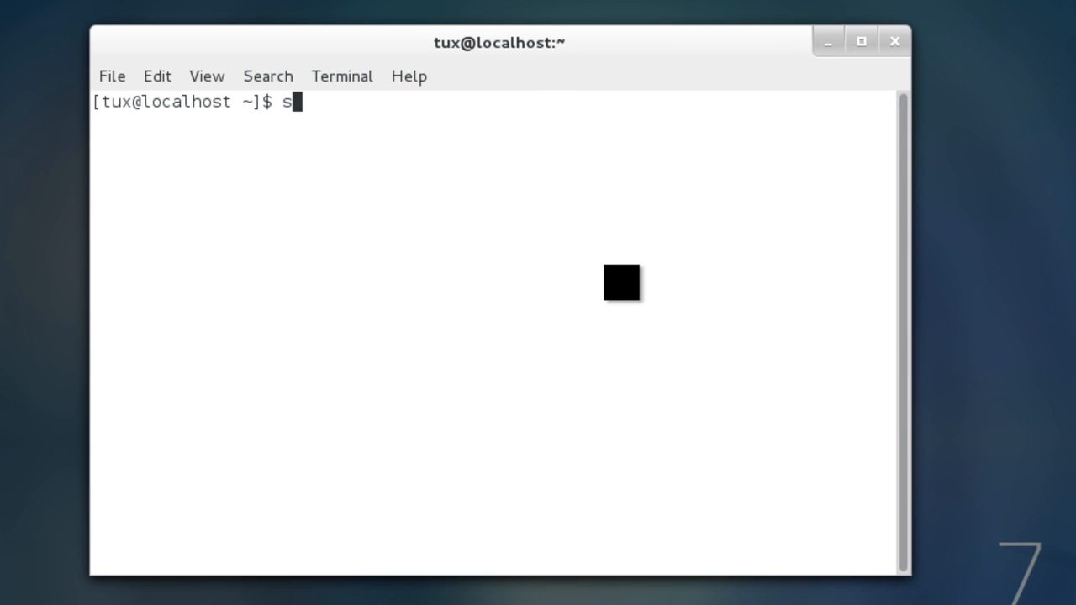
key("Return")
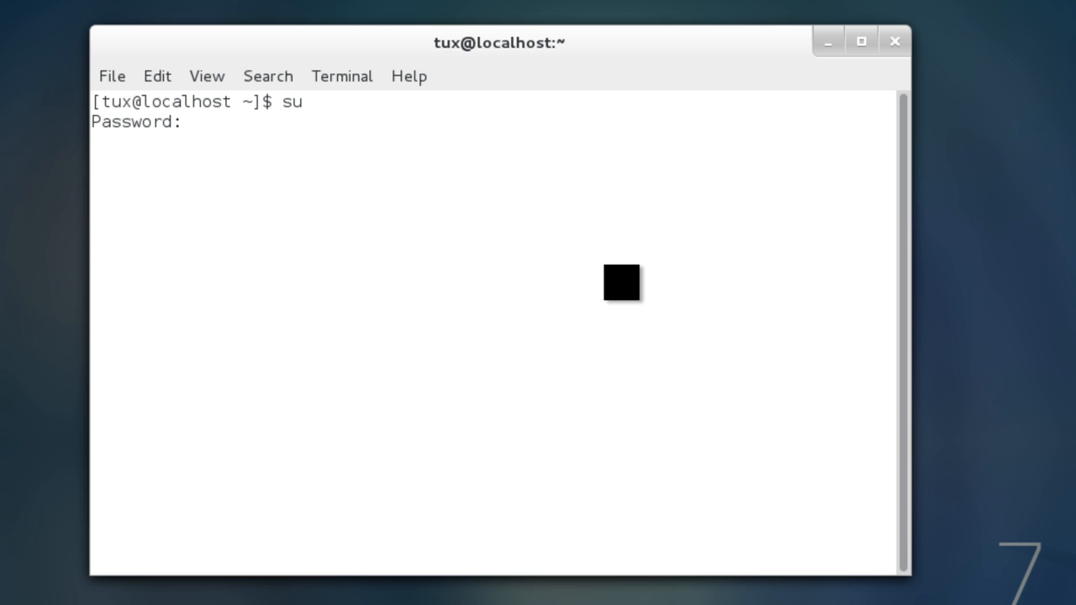
key("Return")
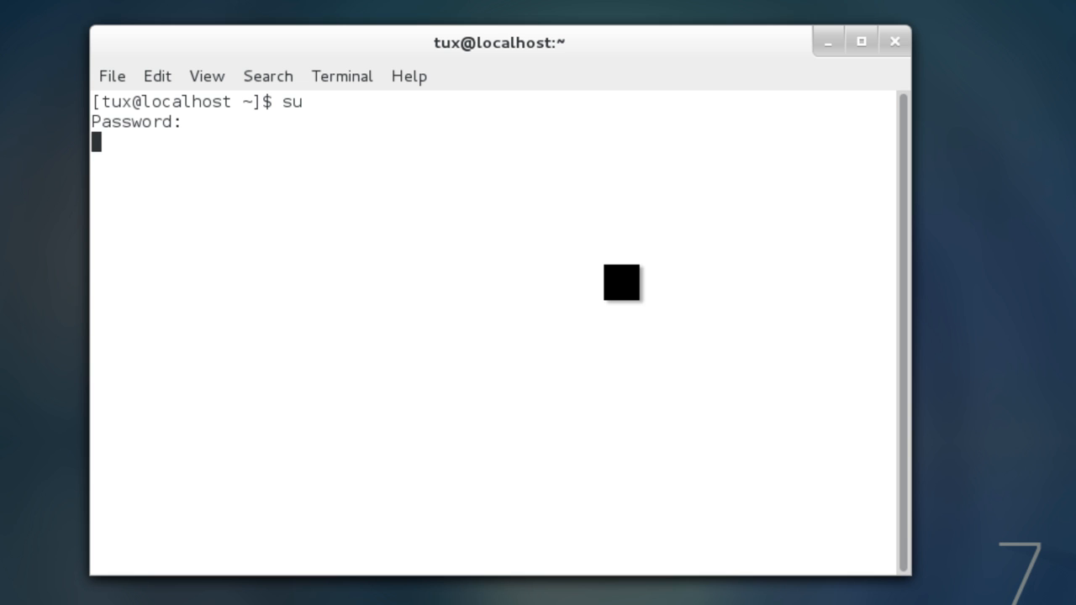
key("Return")
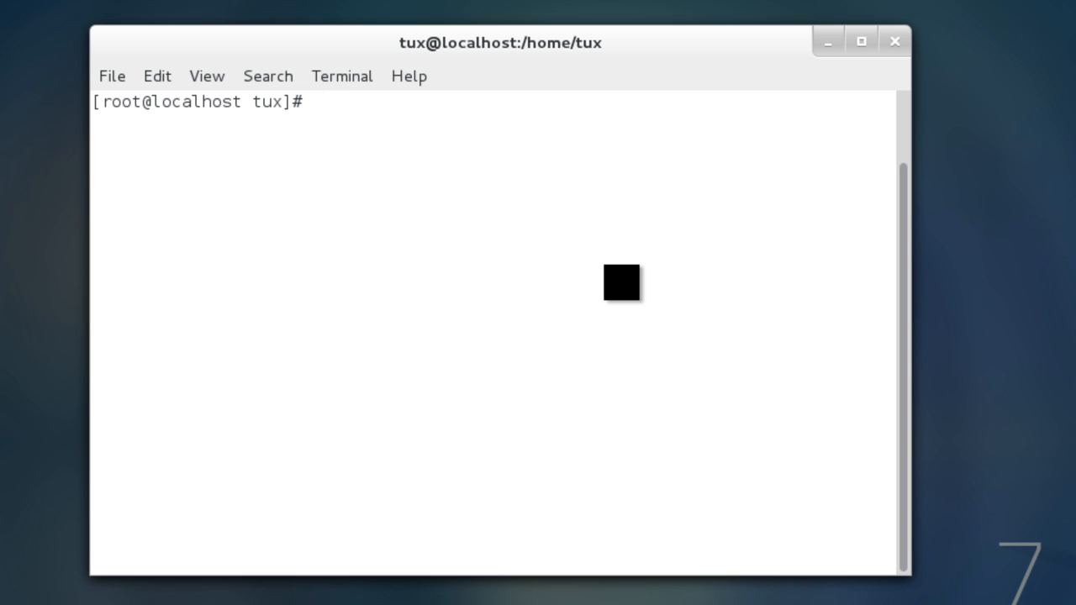
Install the httpd package with 'yum -y install httpd' and let it complete
type("yum")
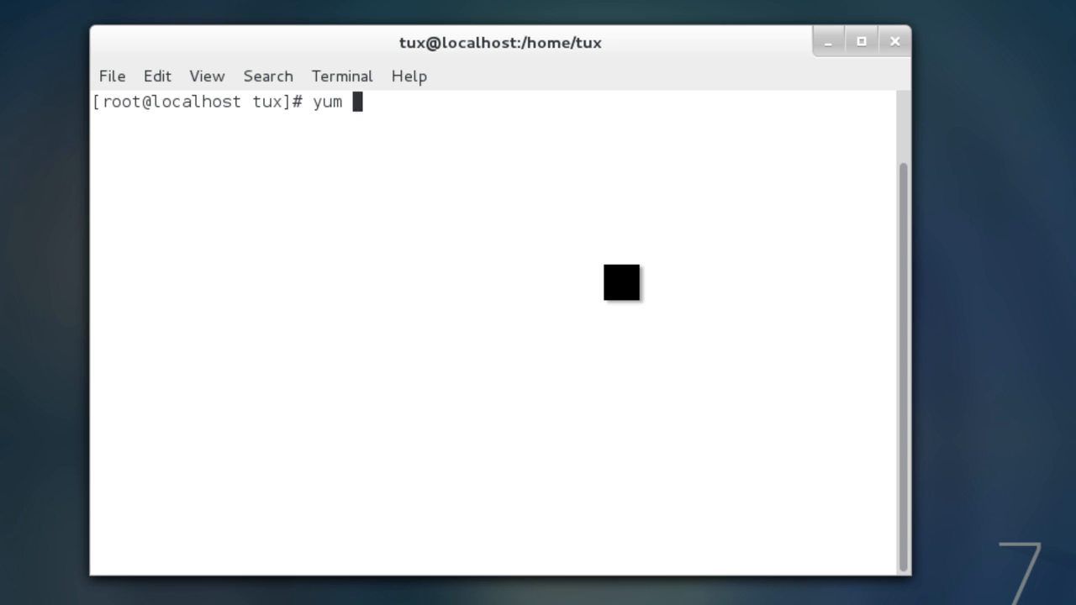
type("-y ints")
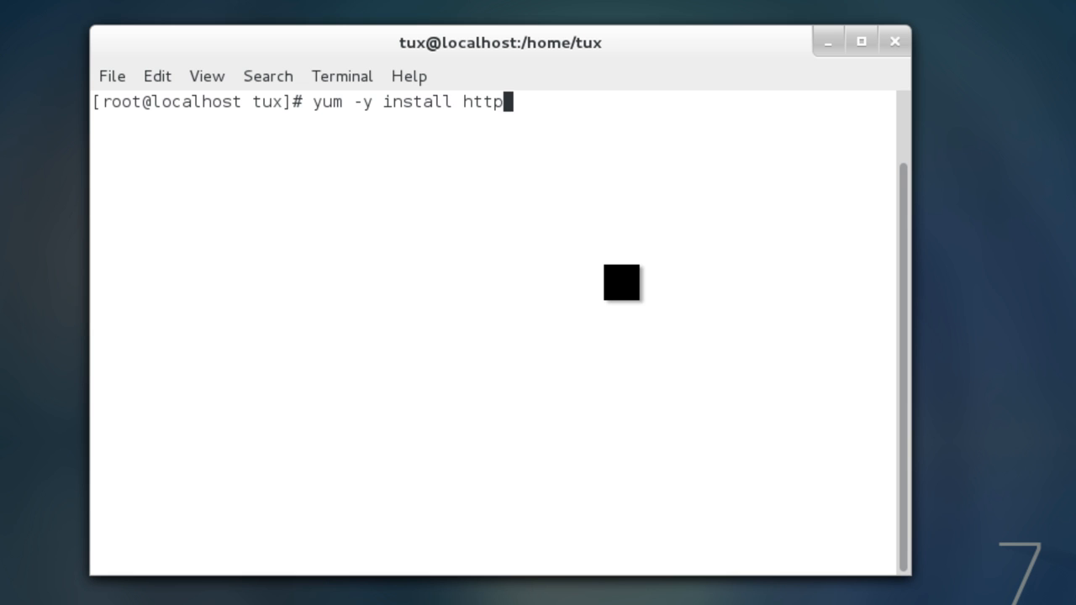
type("d")
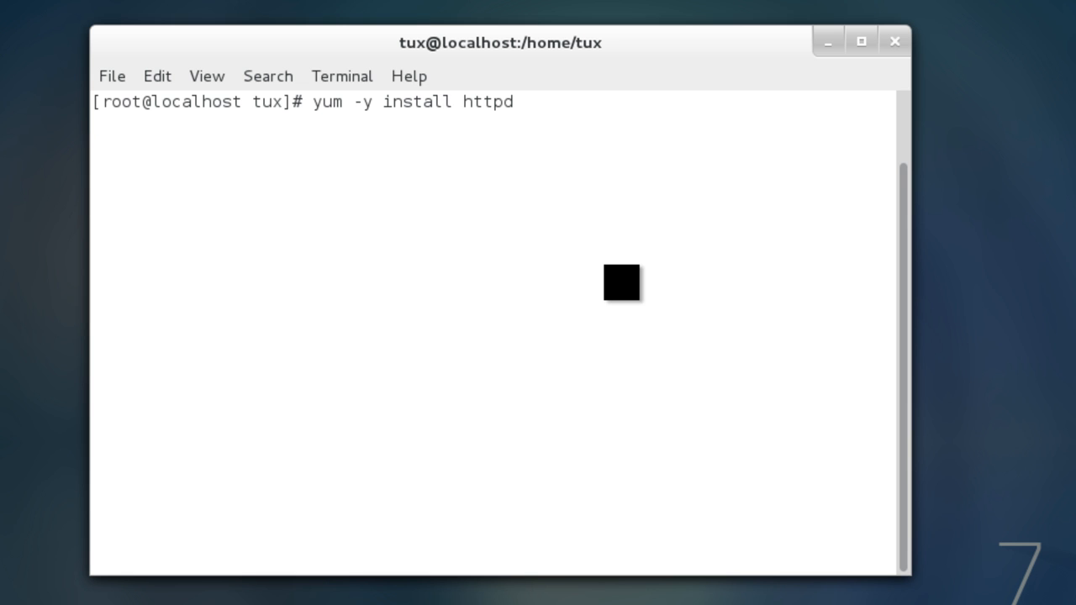
key("Return")
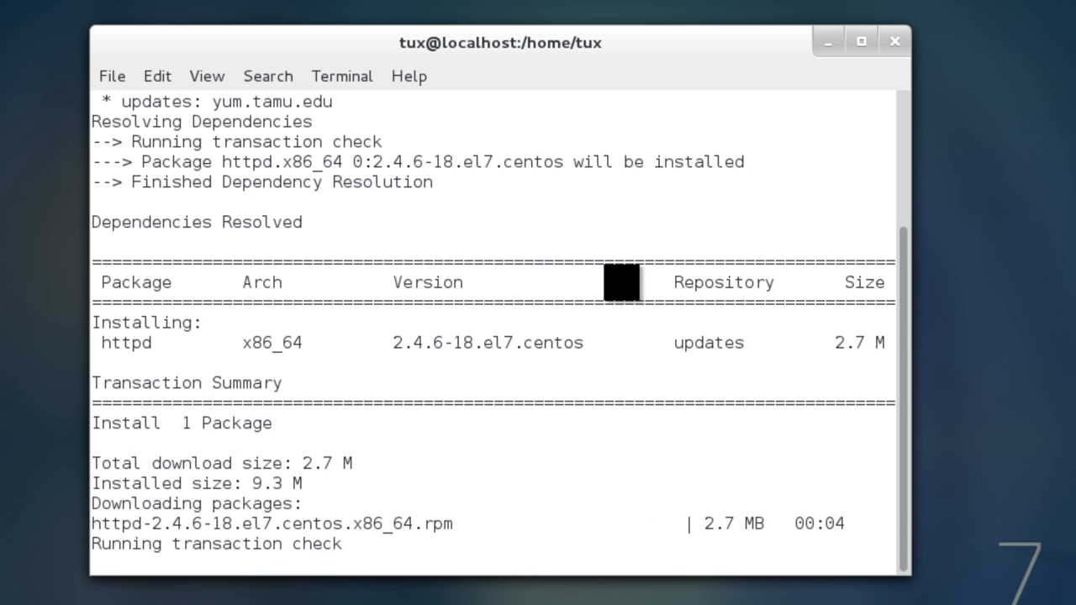
scroll("down", 3)
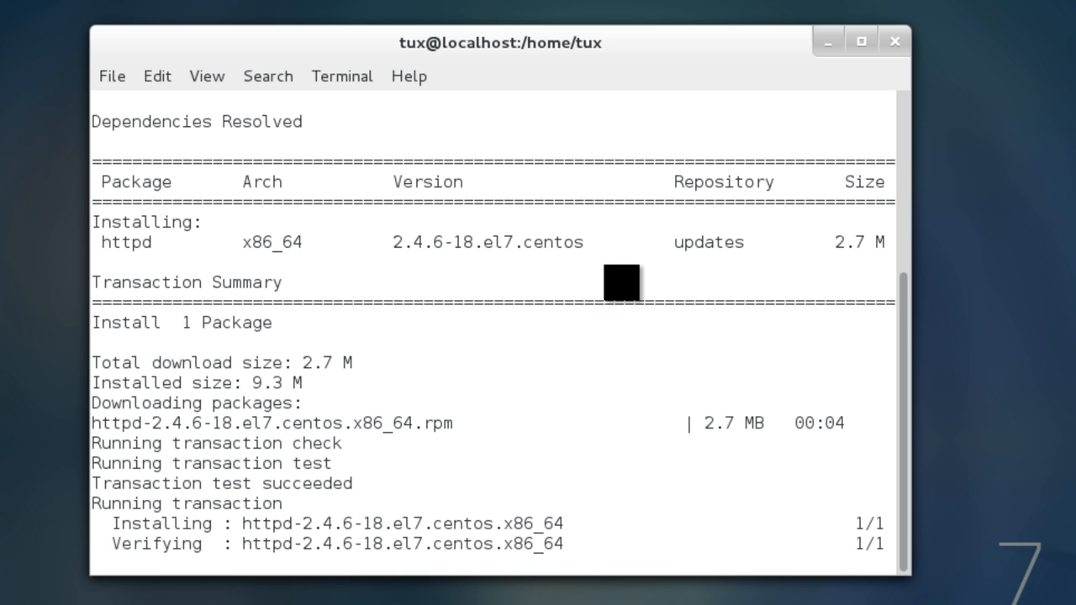
scroll("down", 3)
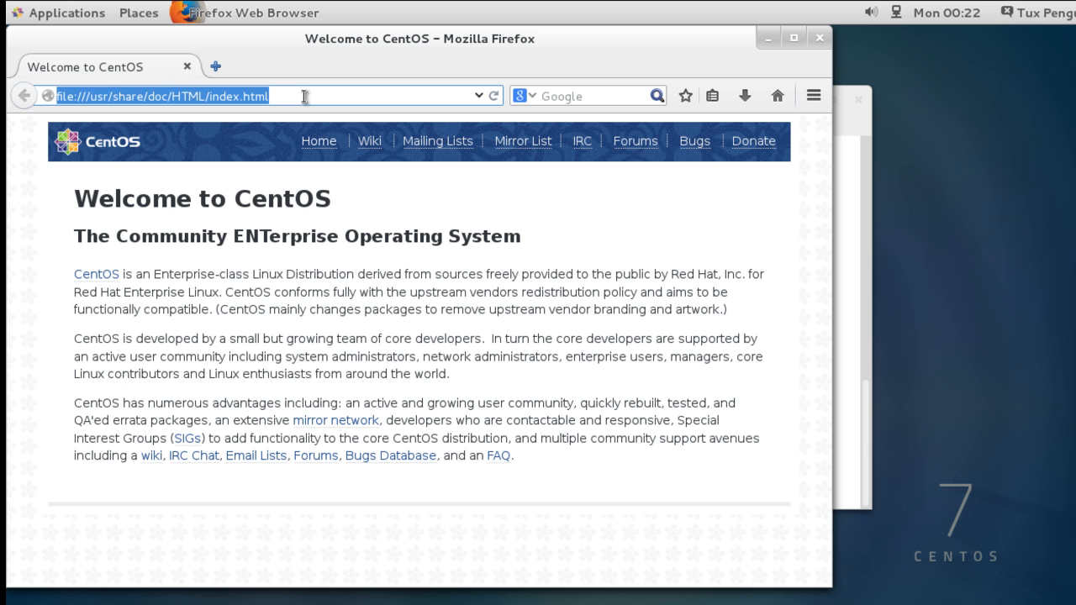
Load localhost in Firefox and get an unable-to-connect error
type("localhost")
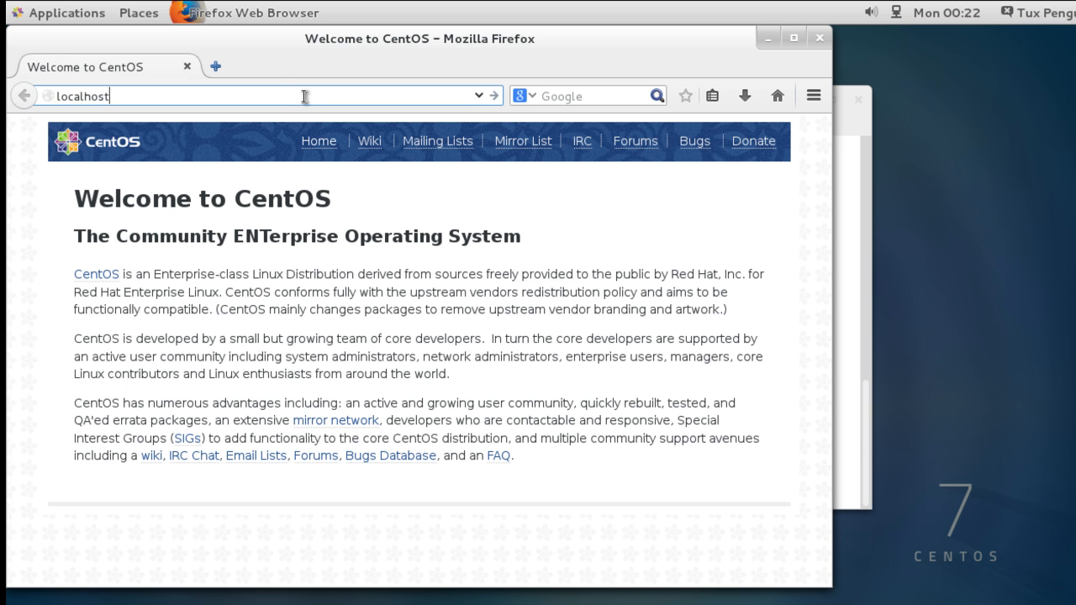
key("Return")
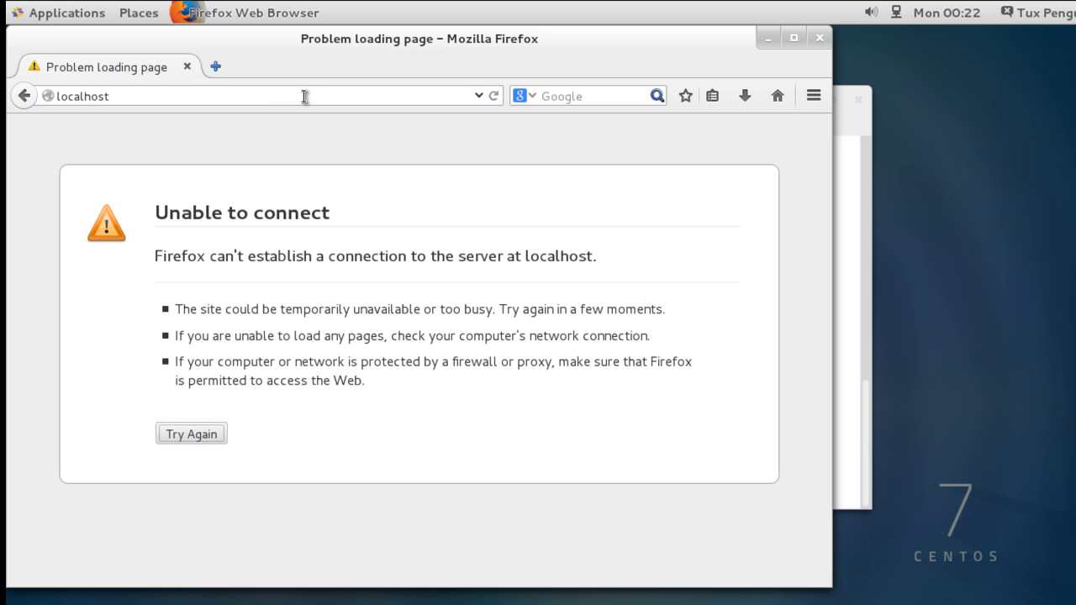
mouse_move(858, 289)
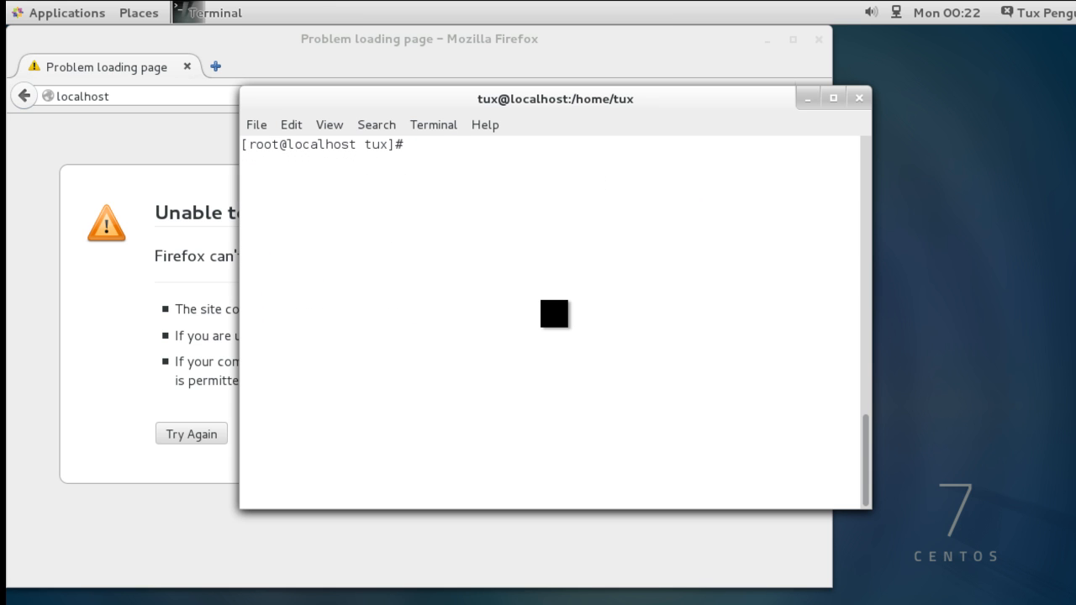
Start the web server with 'service httpd start' so localhost shows the Apache test page
type("service htt")
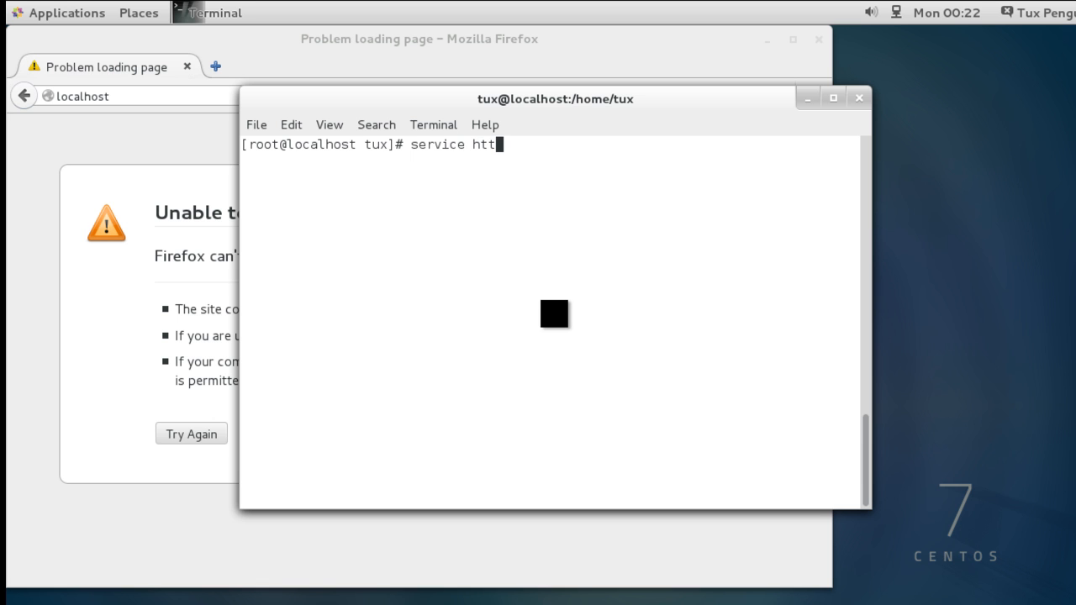
type("pd star")
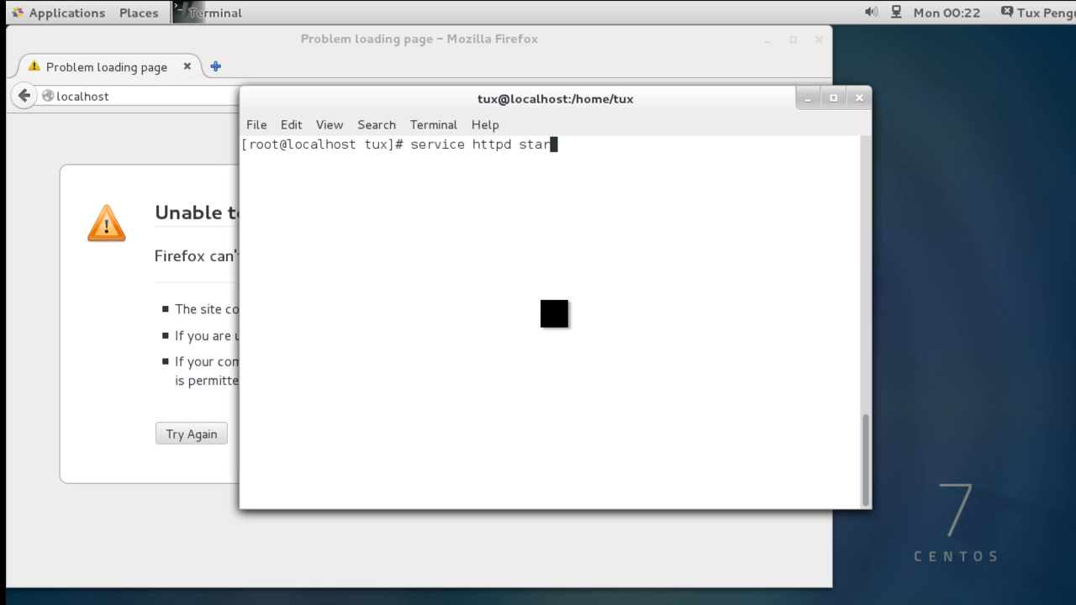
key("Return")
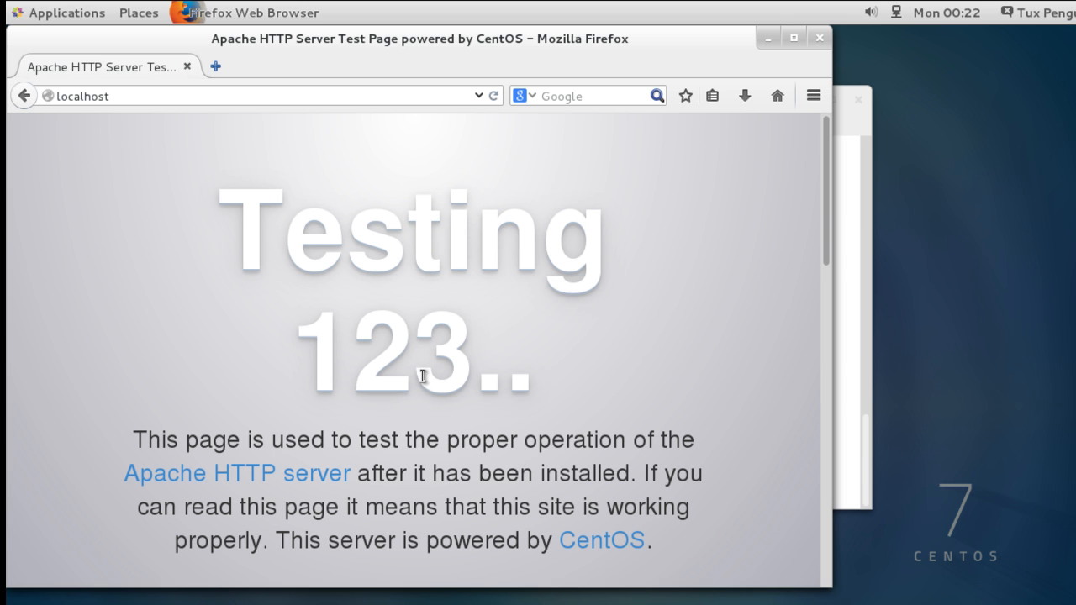
mouse_move(851, 279)
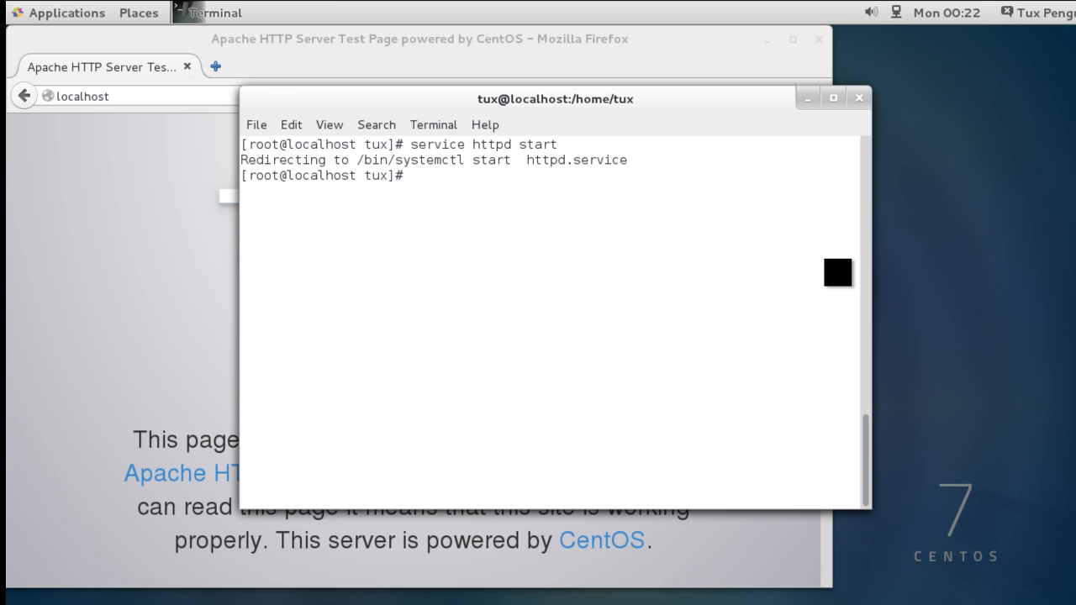
Change into the empty web root /var/www/html
type("cd /")
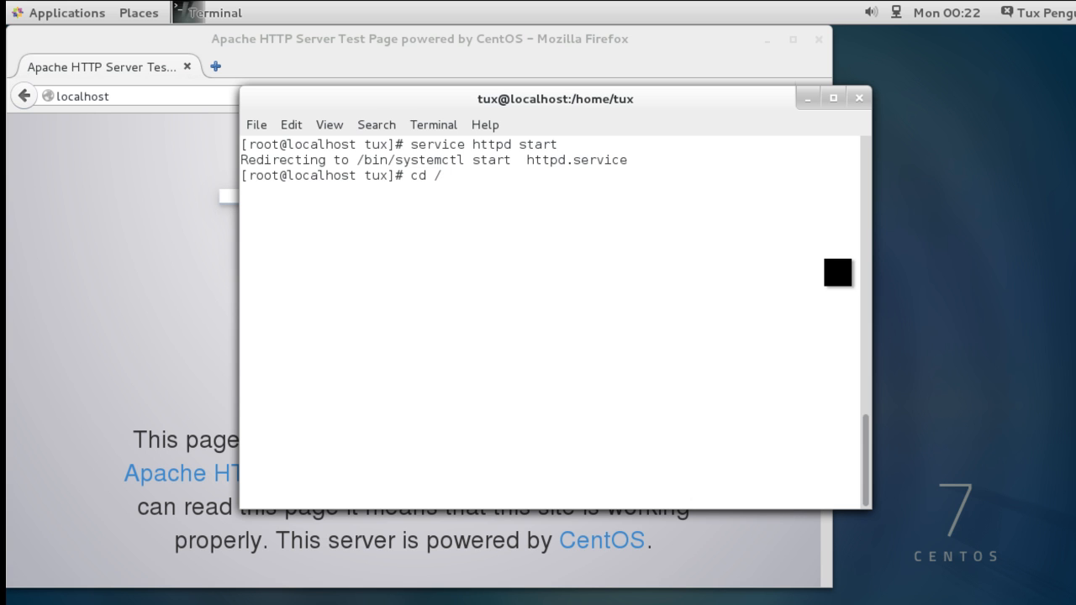
type("var/")
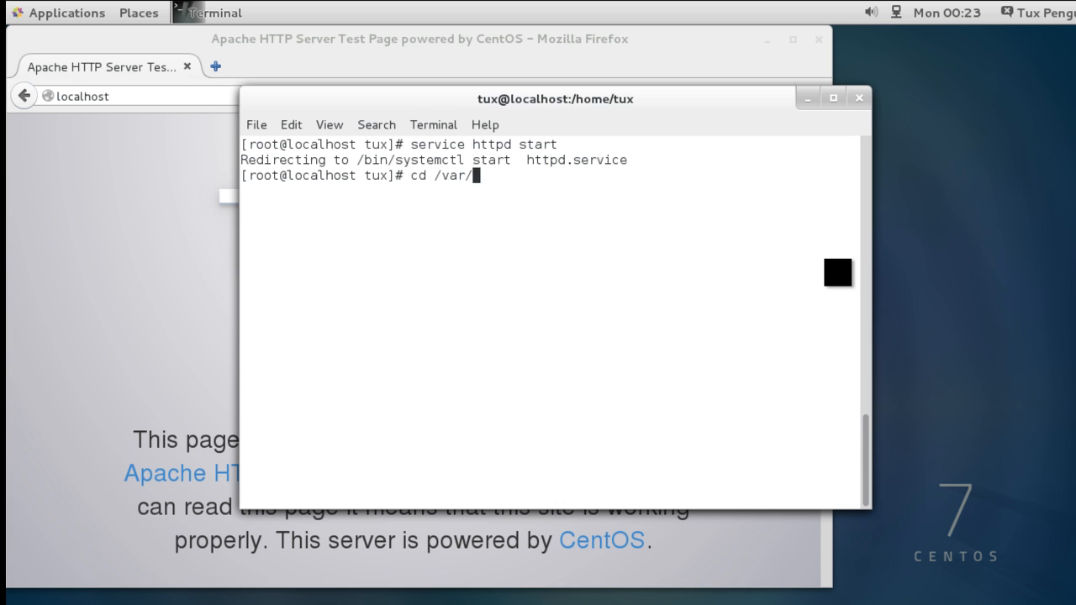
type("www")
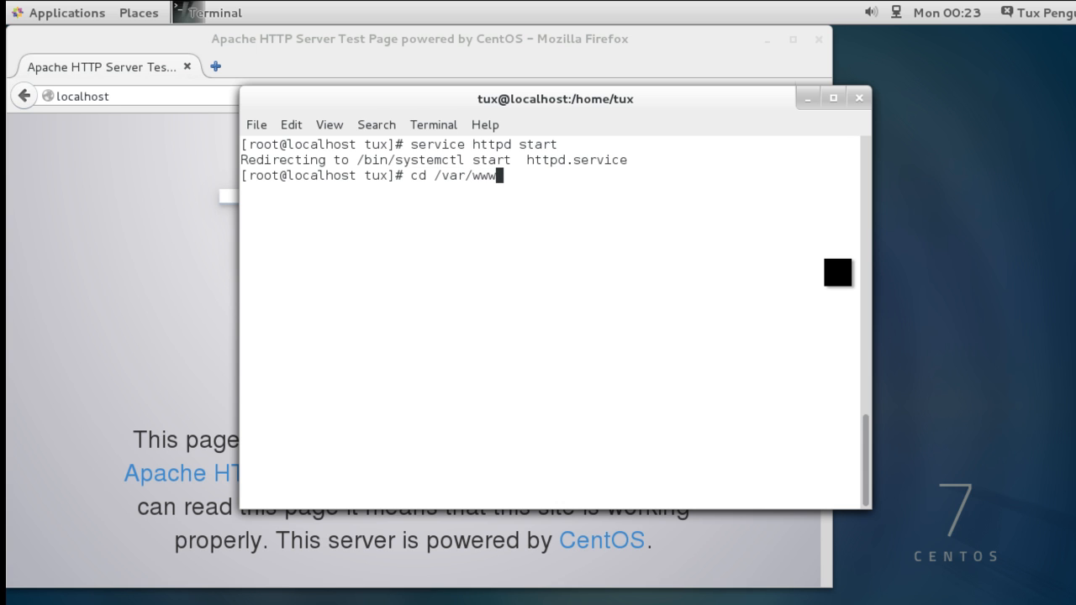
key("Return")
type("ls")
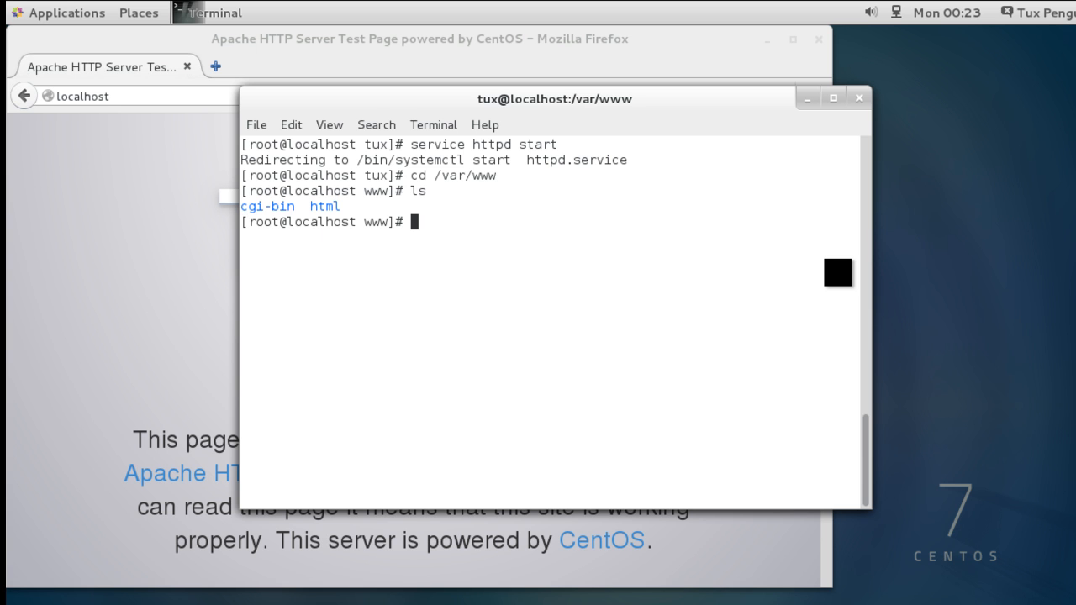
type("cd html/")
type("ls")
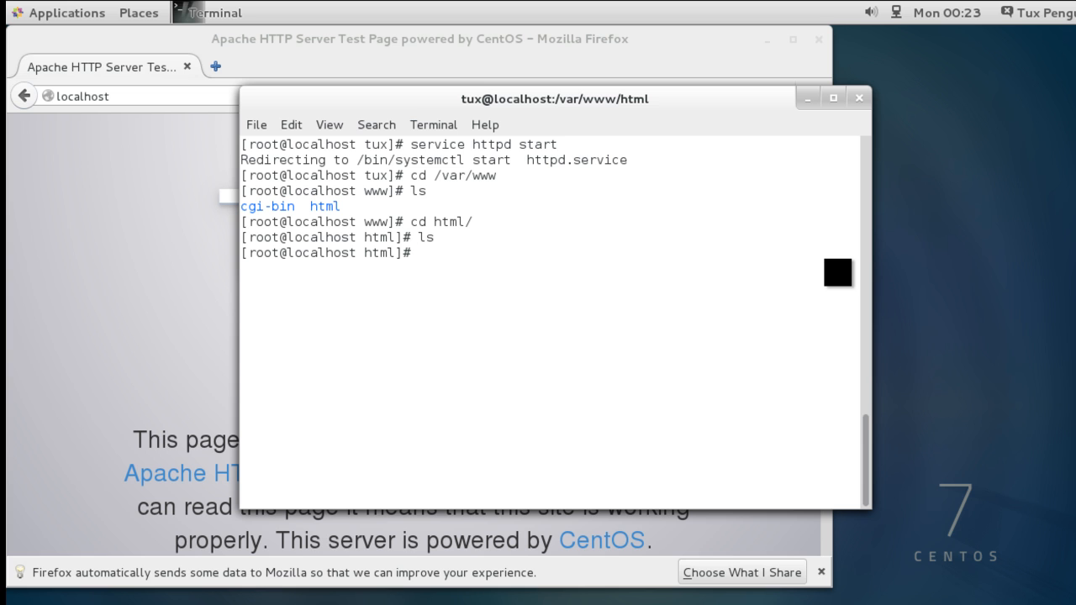
Create a new index.html in vi
type("vi")
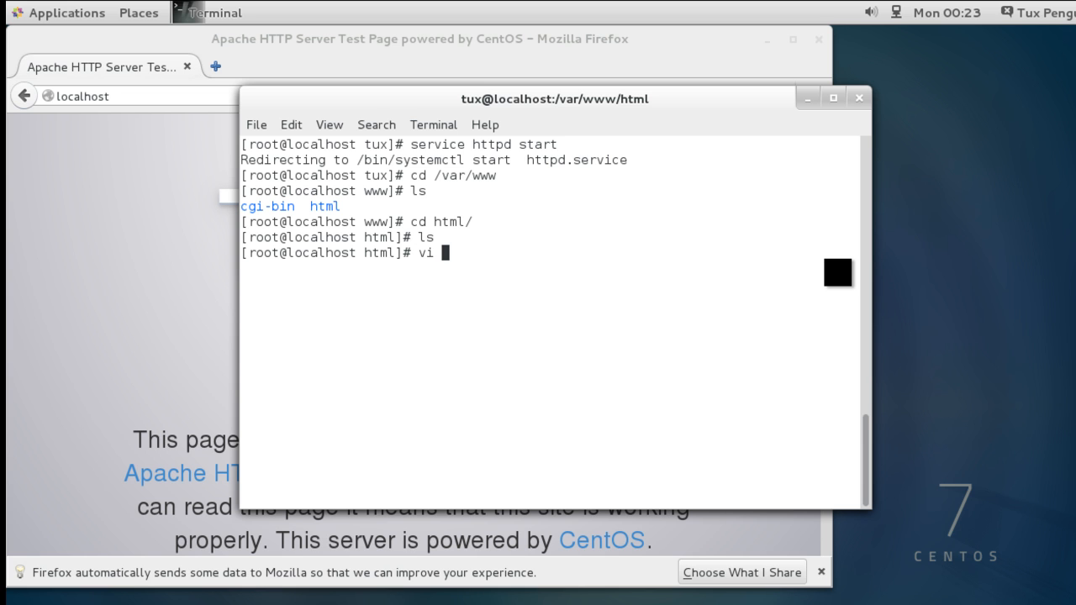
type("index.htm")
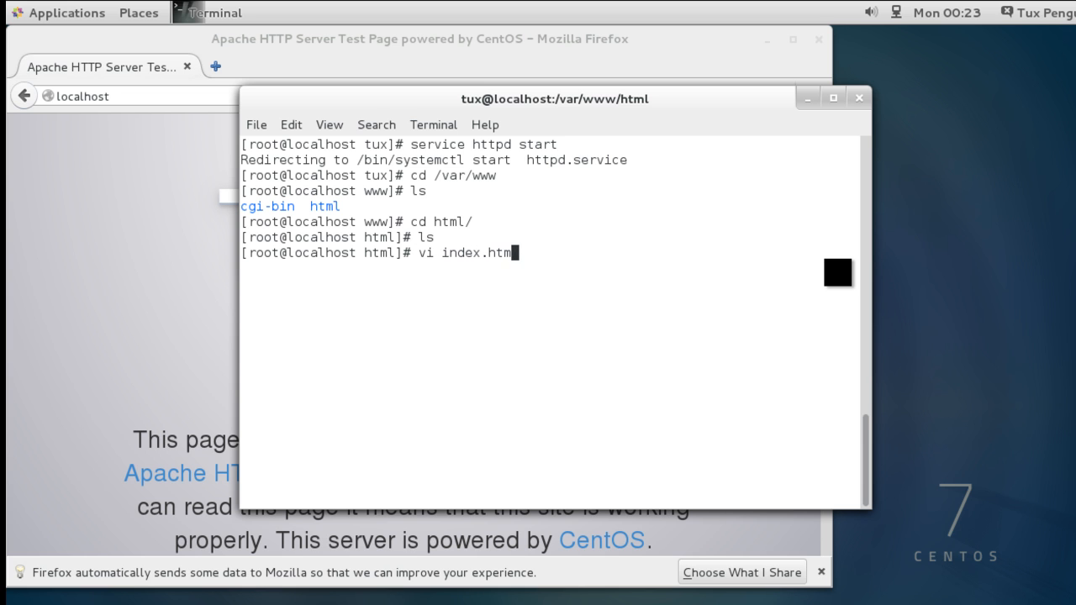
key("Return")
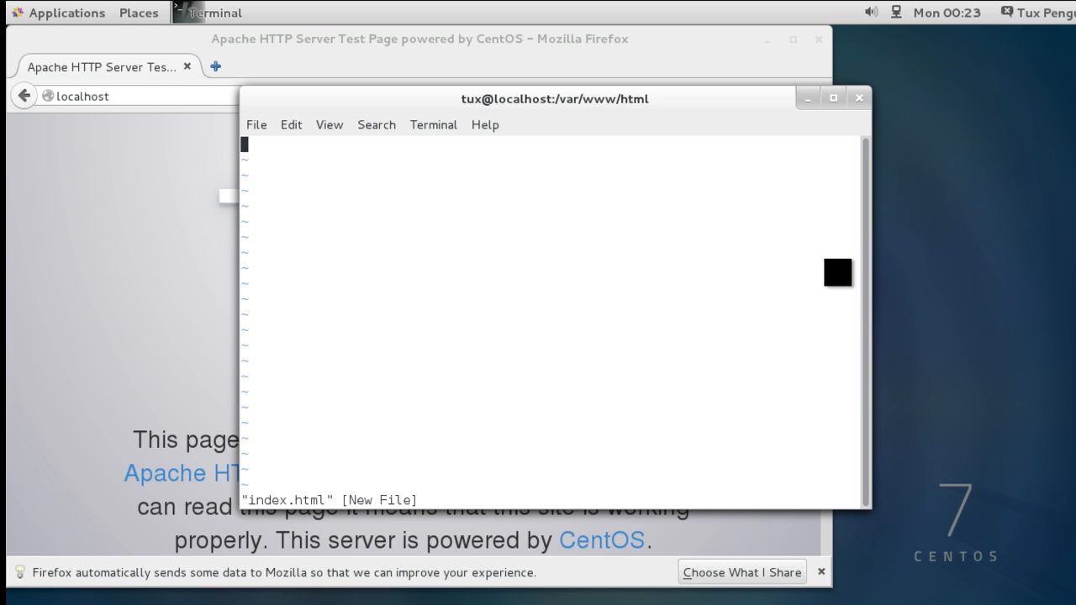
Write the doctype, opening html tag and an 'Example Webpage' title into index.html
key("i")
type("<>")
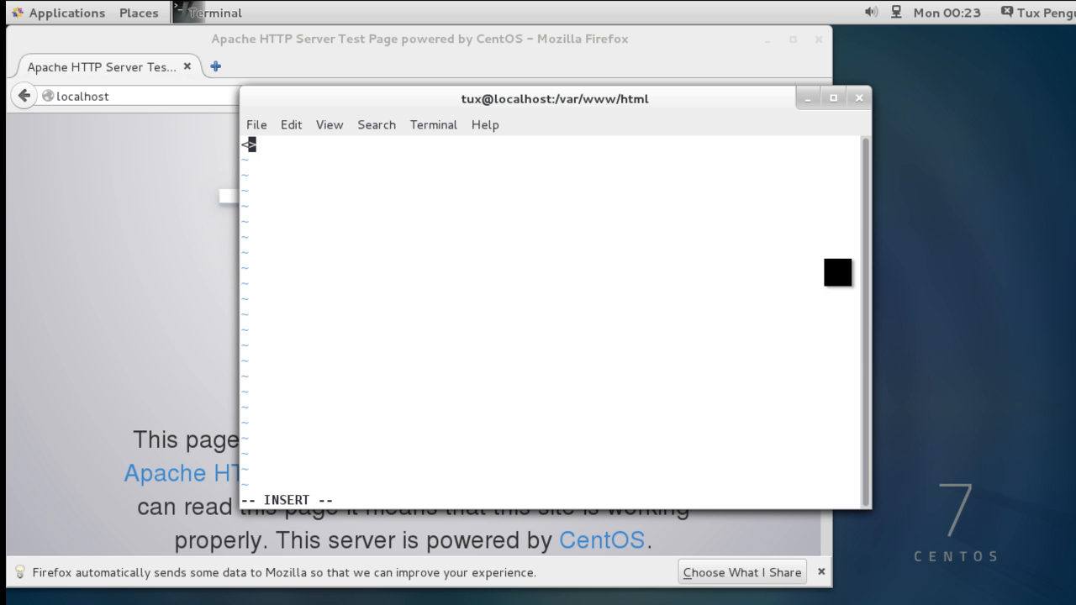
type("!DOCT")
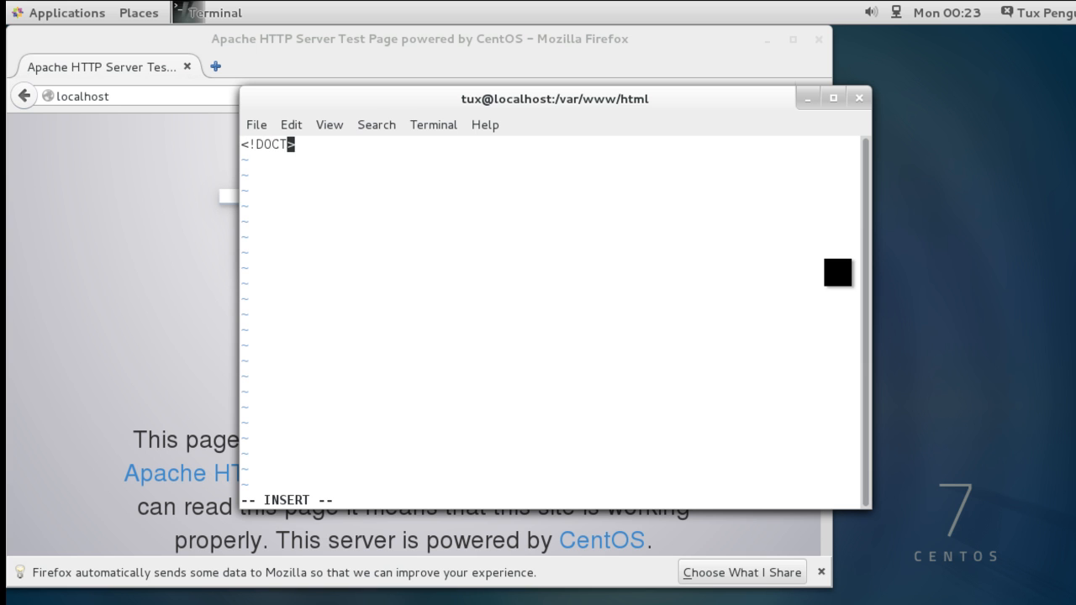
type("YPE")
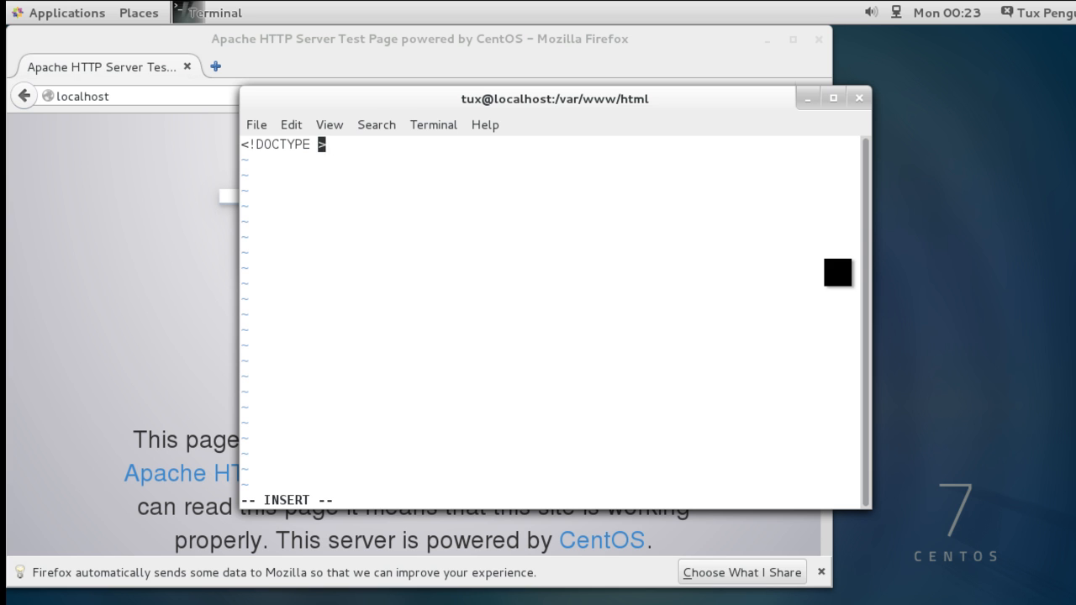
type("html>")
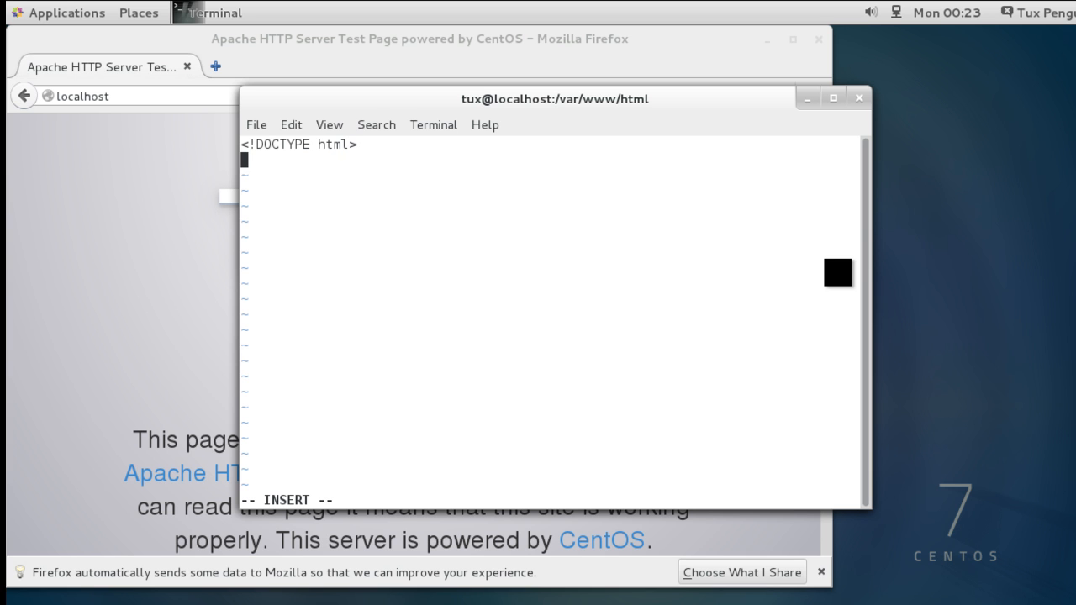
type("<")
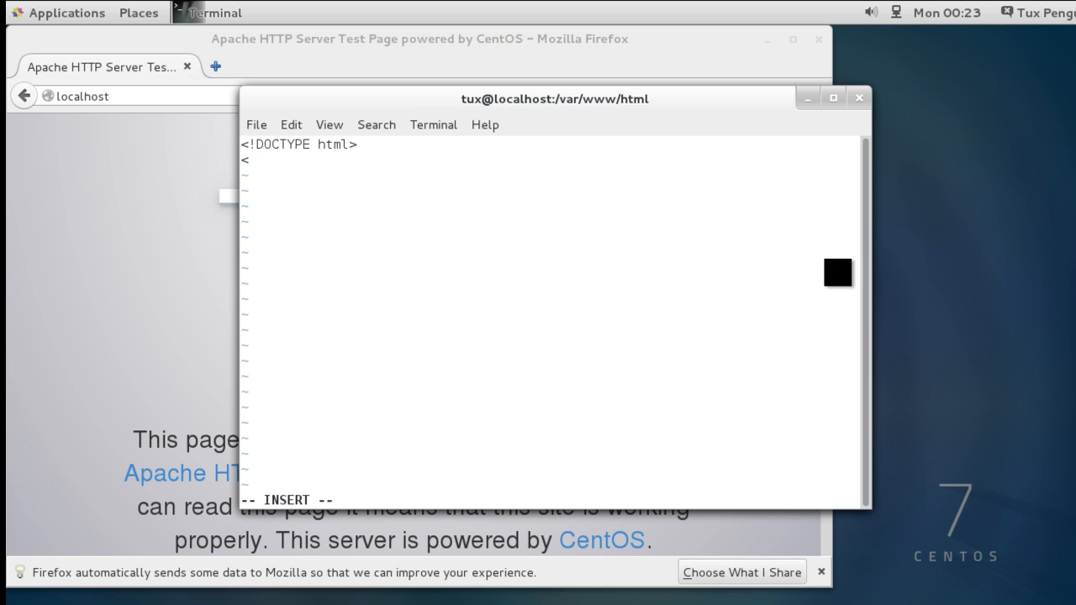
type("html")
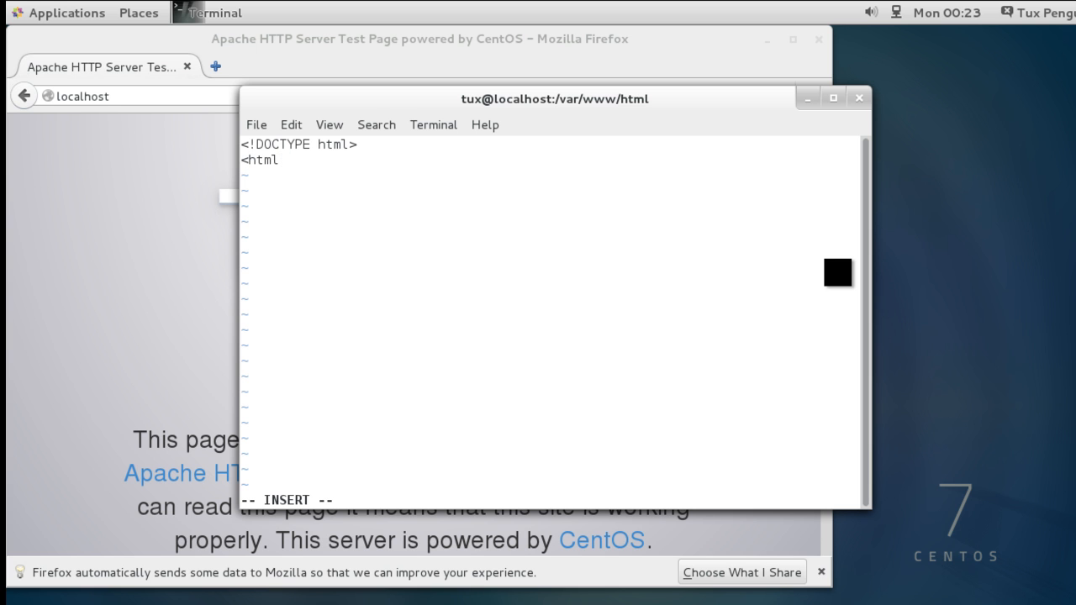
type(">")
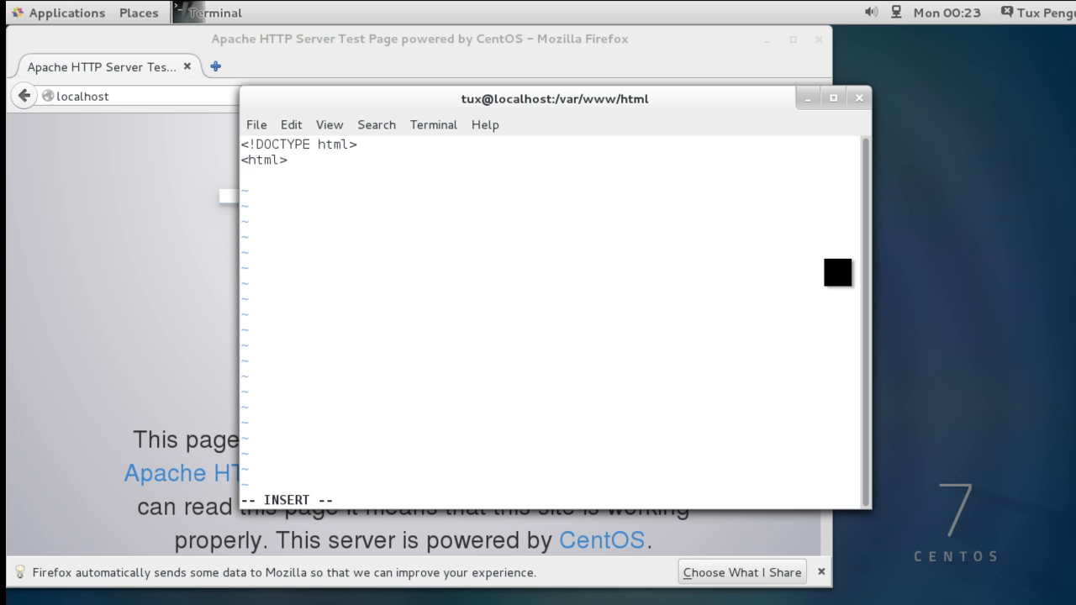
type("<T")
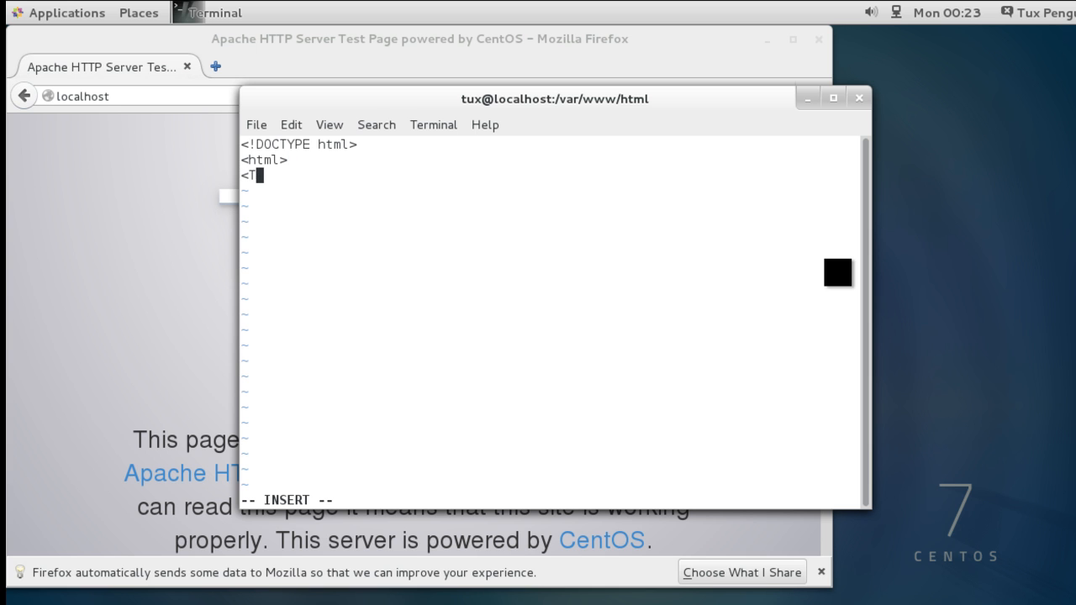
type("itle>")
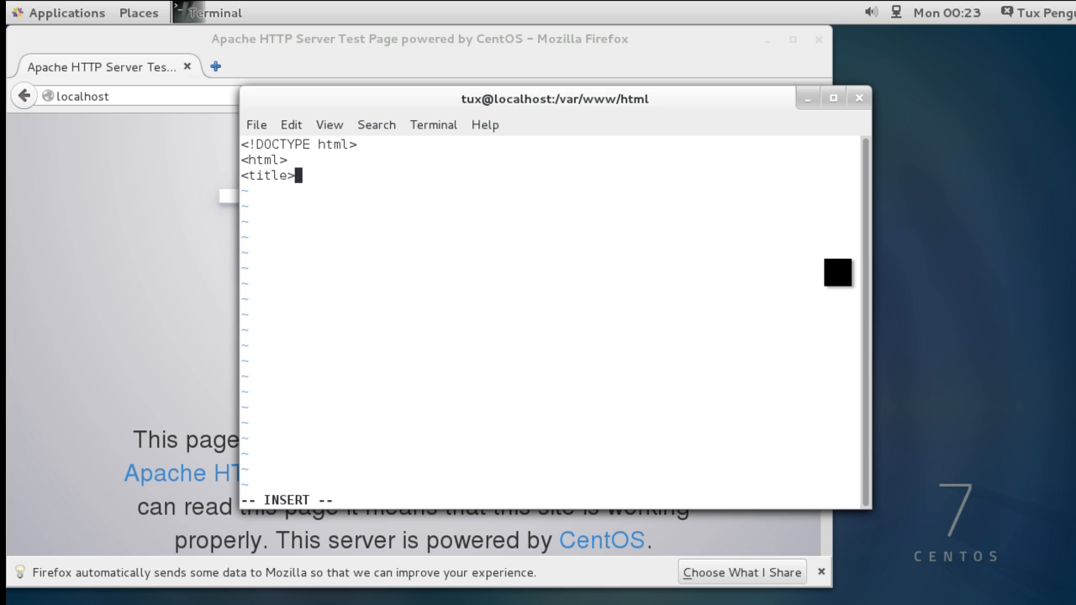
type("Example Webpage </titel")
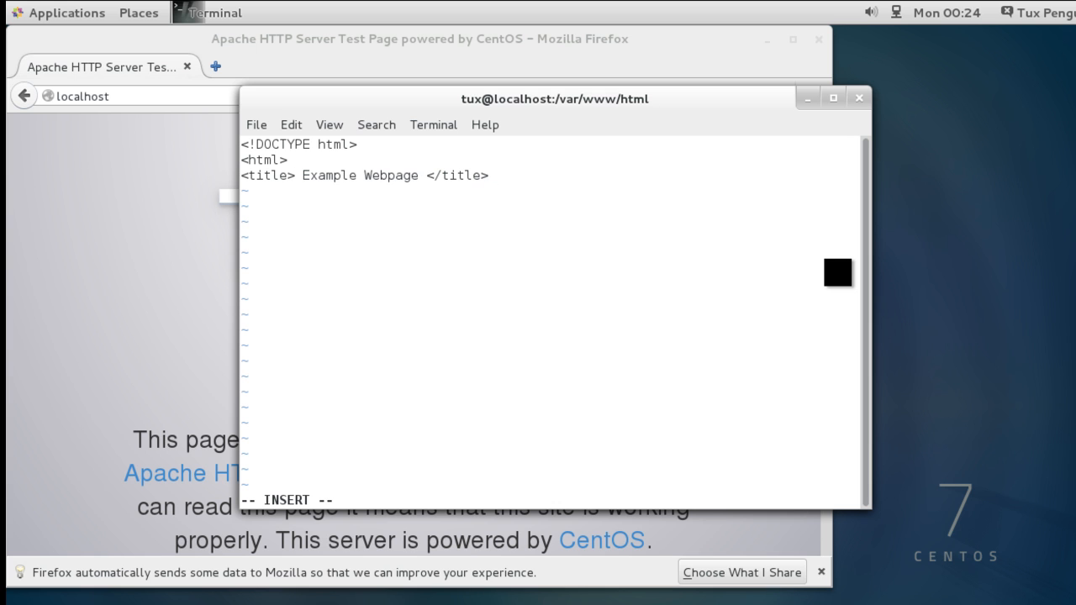
Add a 'This is a header' paragraph, a 'Sample text' paragraph and the closing html tag, then leave insert mode
type("<p> <>")
type("<p> <h6>")
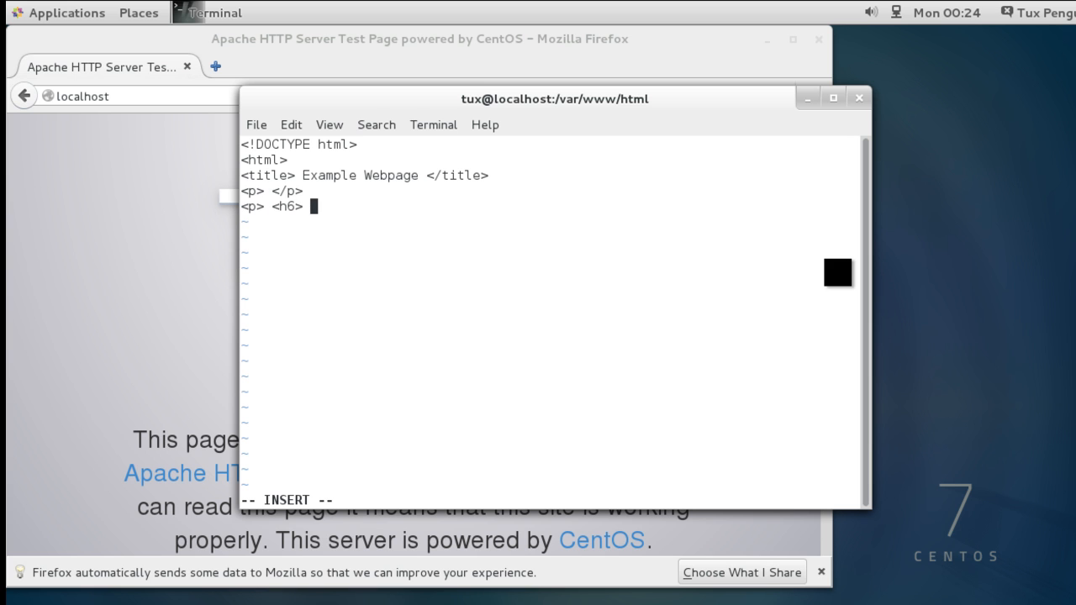
type("This is a header </6")
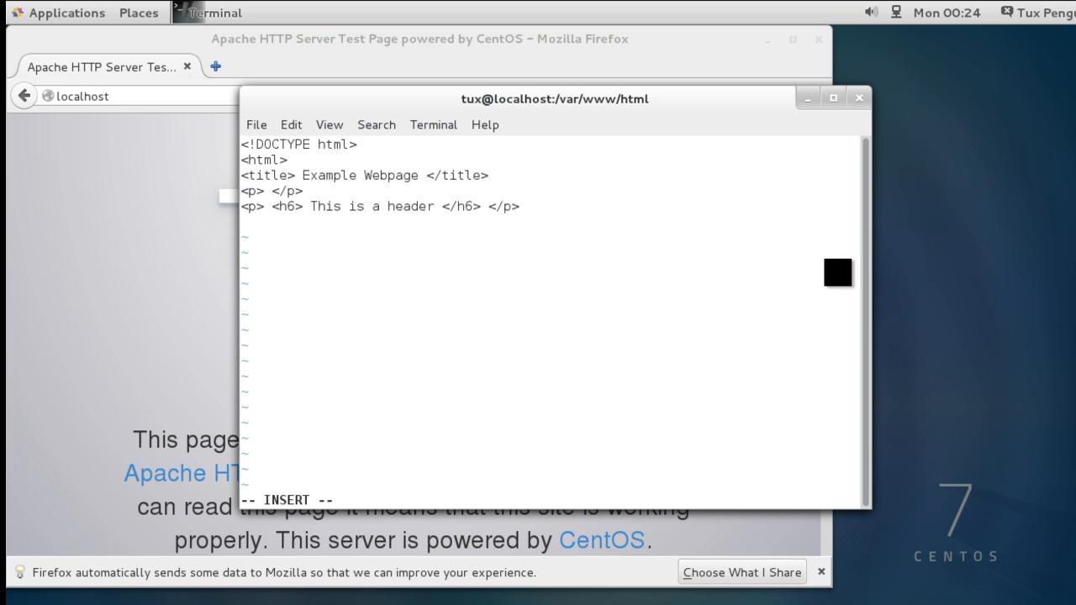
type("<p> Sample tes")
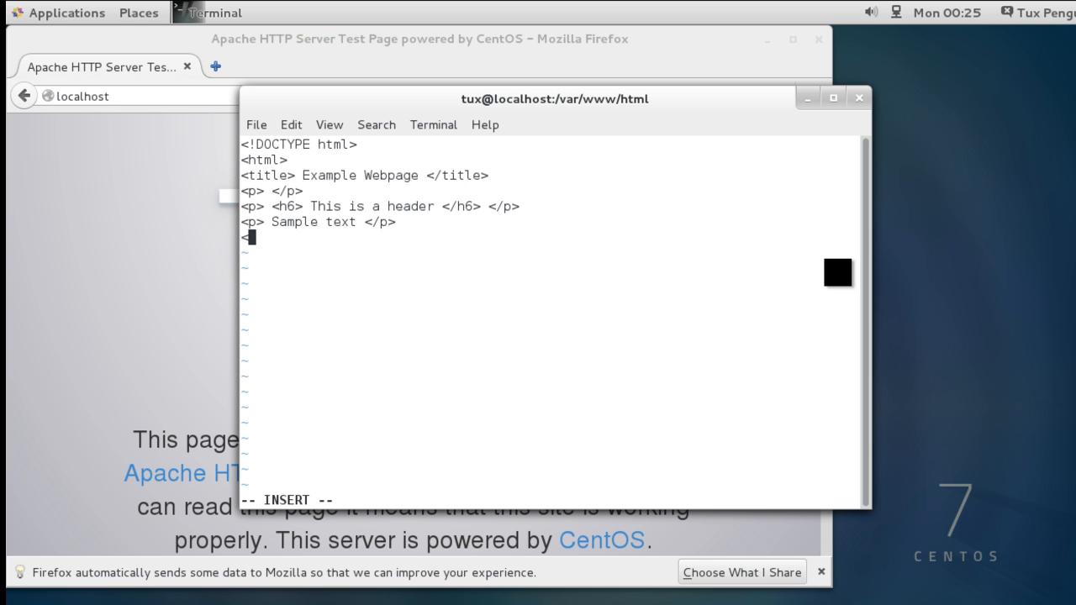
type("</html>")
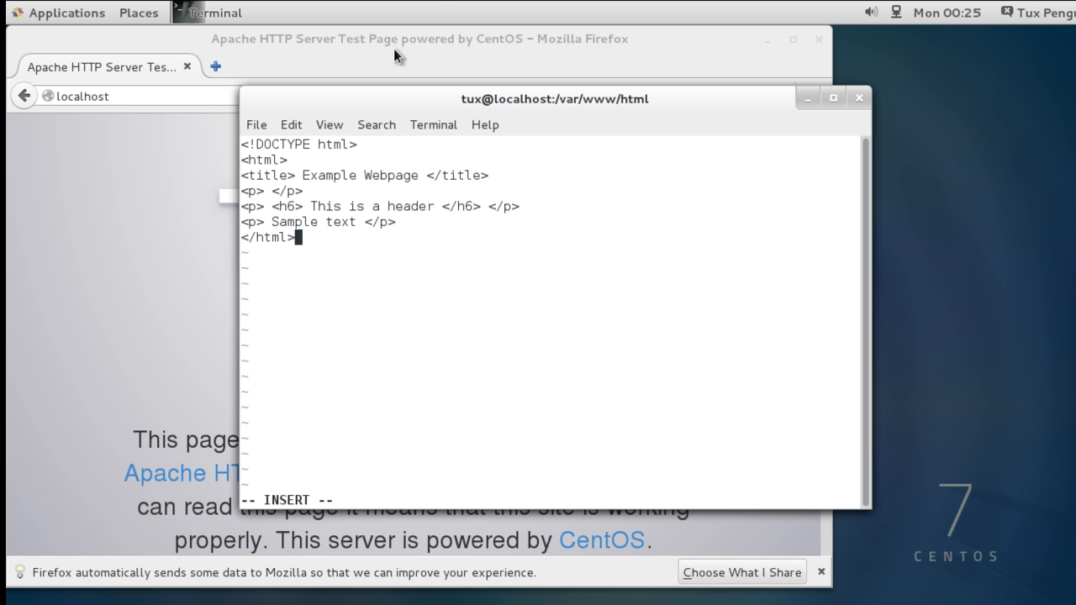
key("Escape")
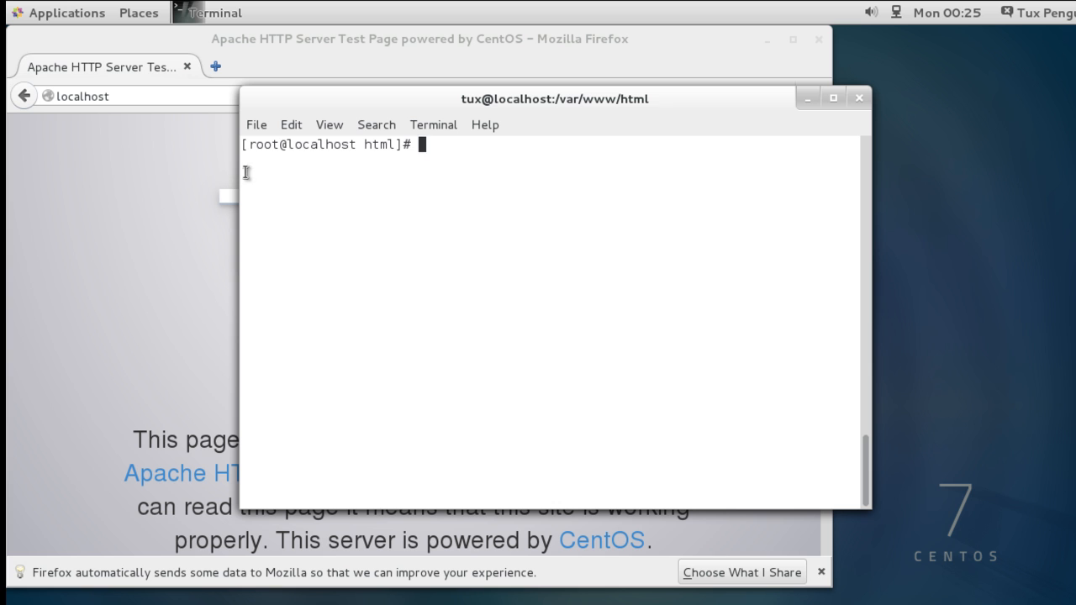
Run 'service httpd restart' so localhost serves the new Example Webpage
type("ls")
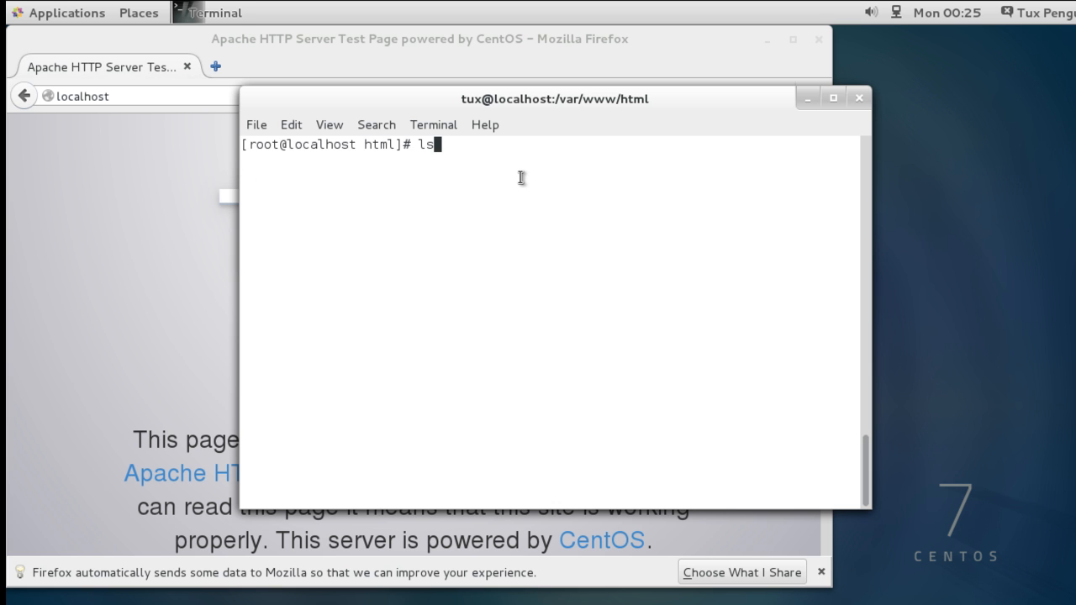
type("cd /var/www")
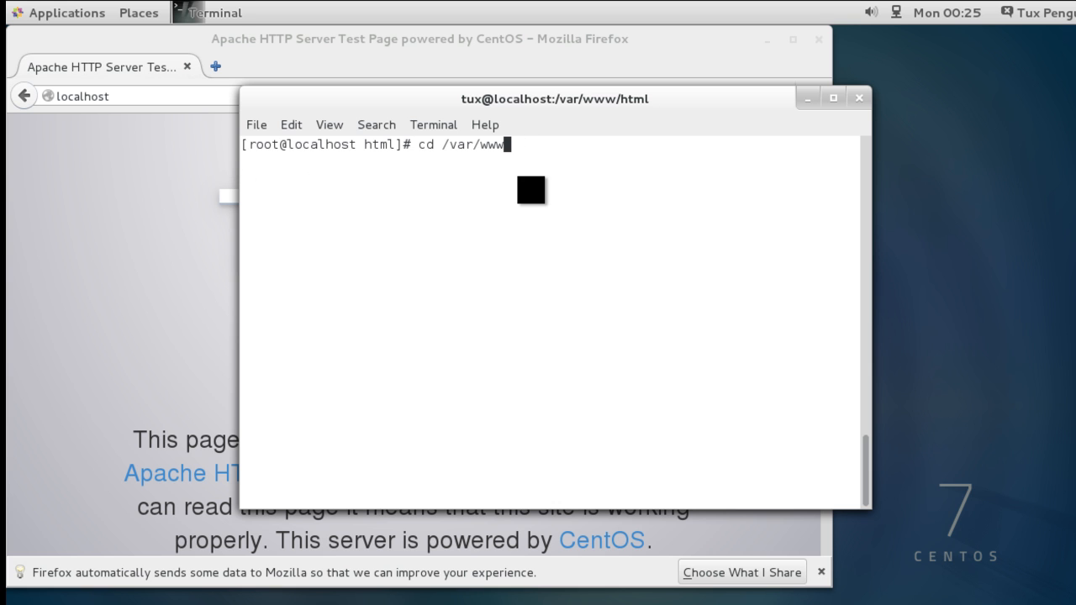
type("service httpd start")
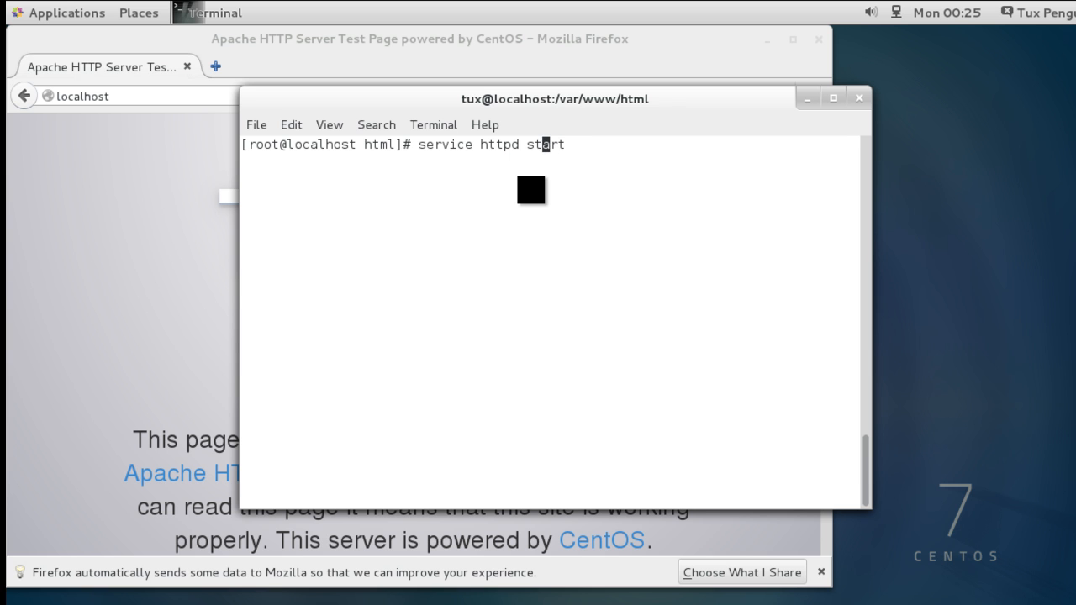
key("Return")
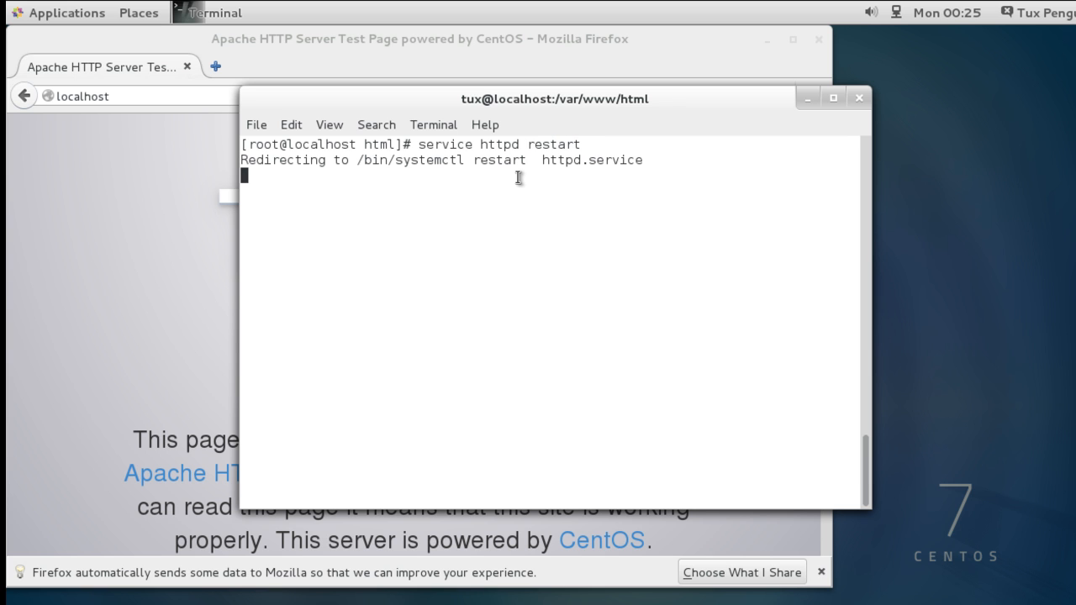
key("Return")
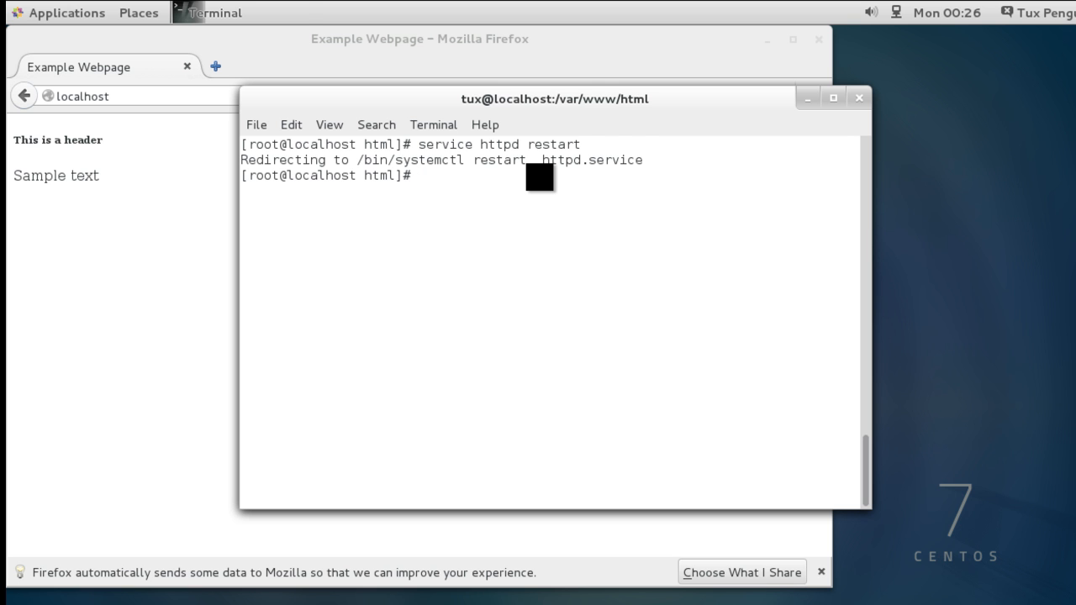
Load codecademy.com in a new Firefox tab, then return to the Example Webpage tab
left_click(215, 67)
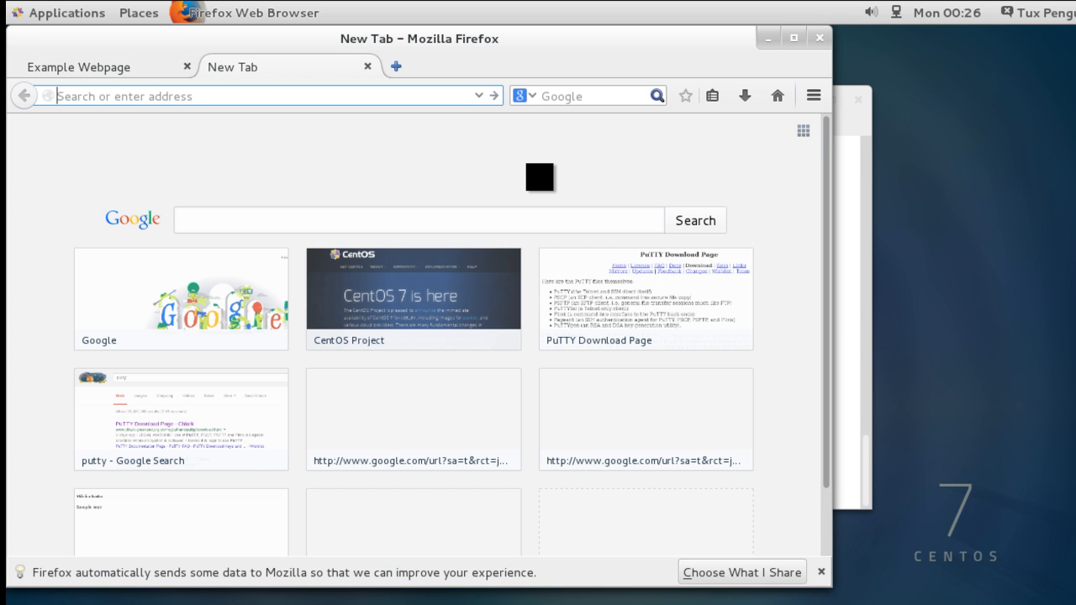
mouse_move(554, 161)
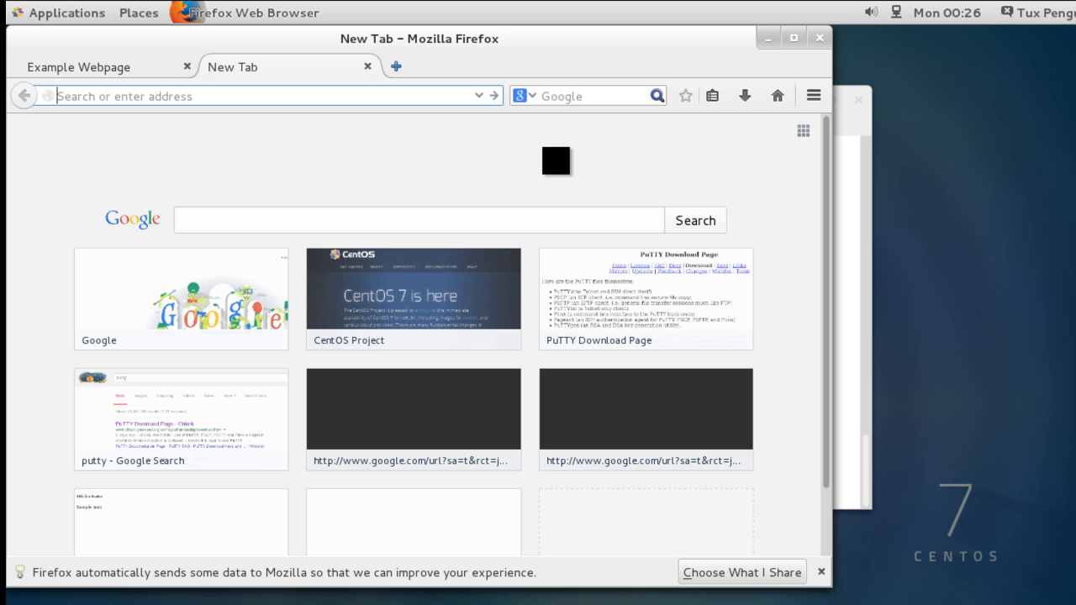
type("codeaca")
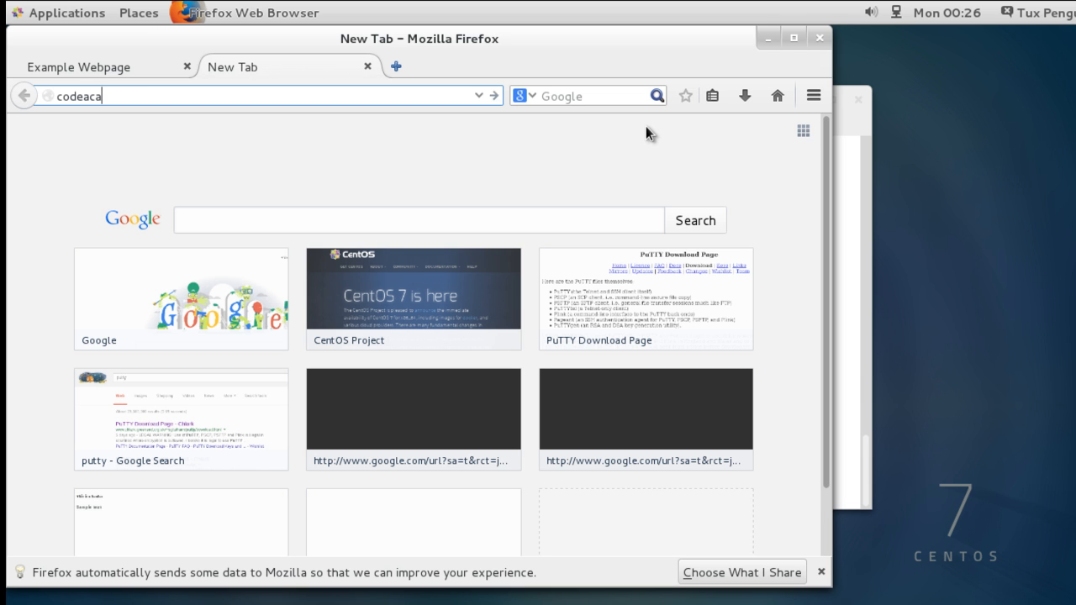
type("demy.c")
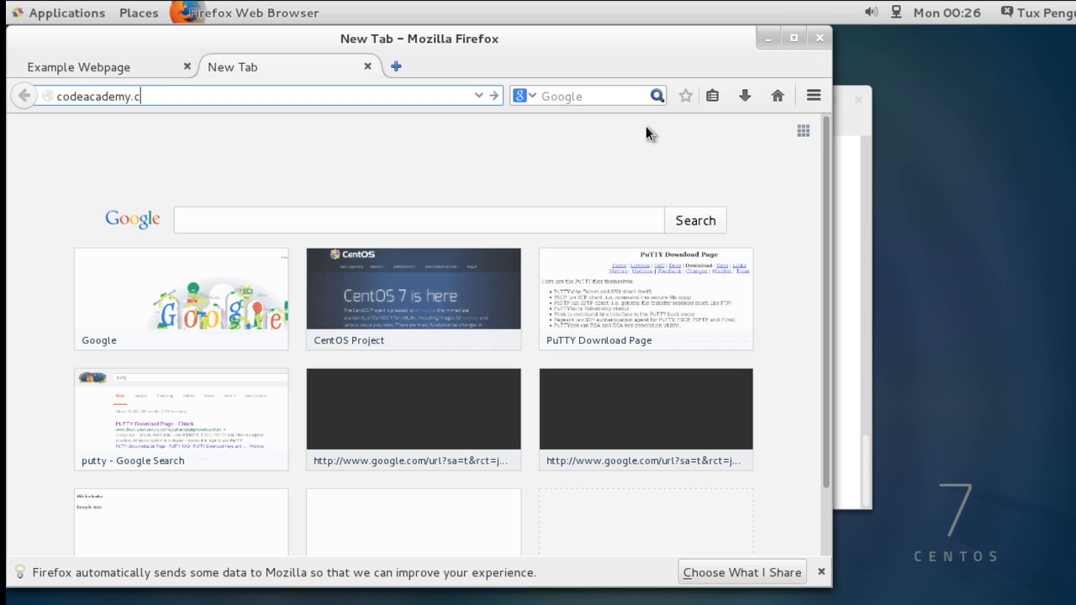
key("Return")
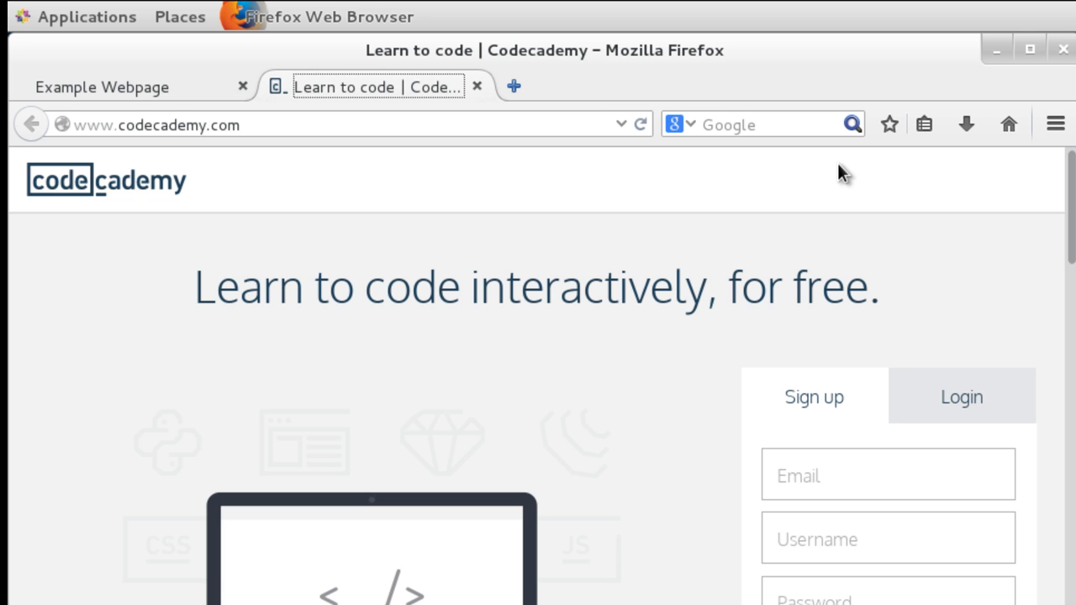
mouse_move(585, 256)
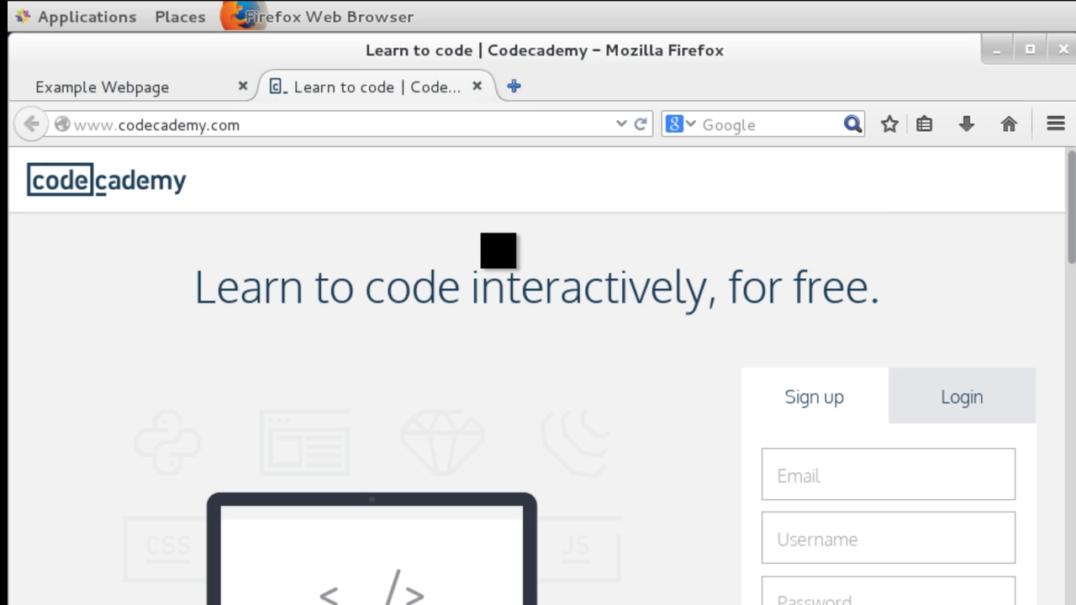
left_click(101, 87)
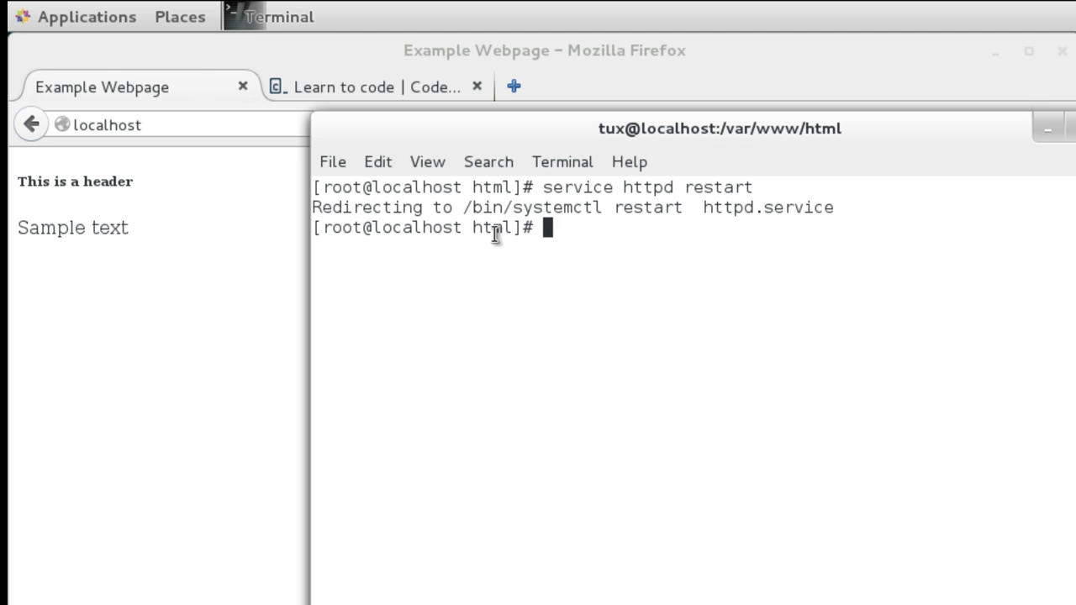
mouse_move(353, 78)
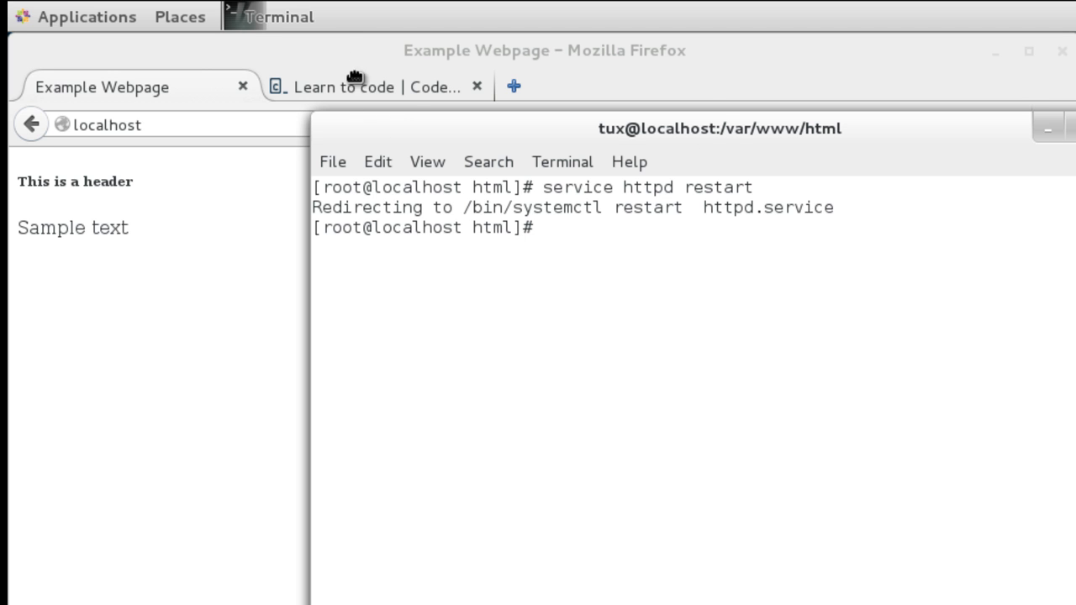
mouse_move(642, 167)
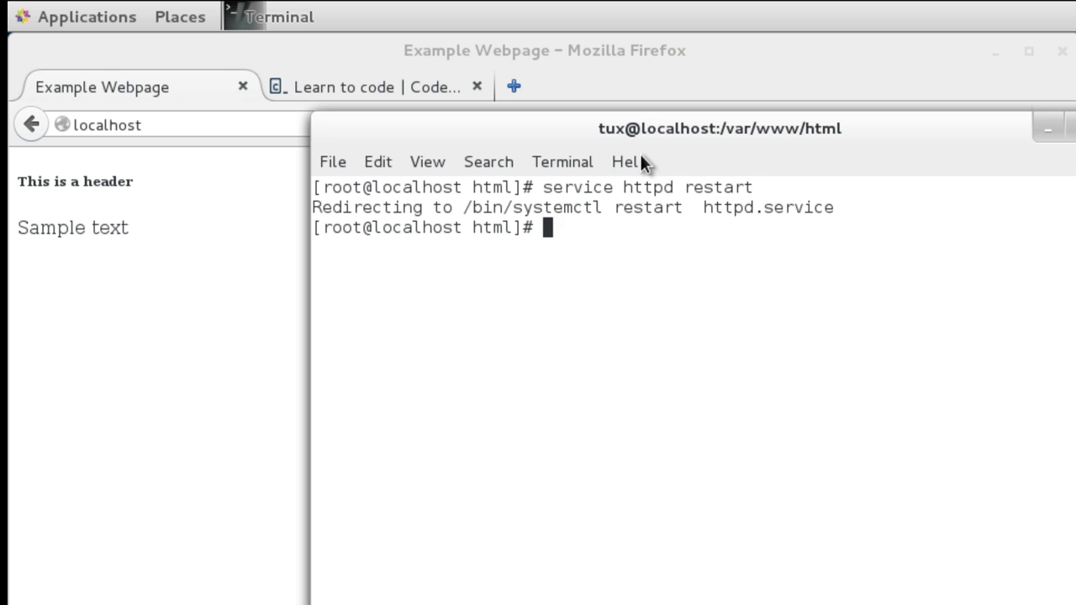
mouse_move(513, 115)
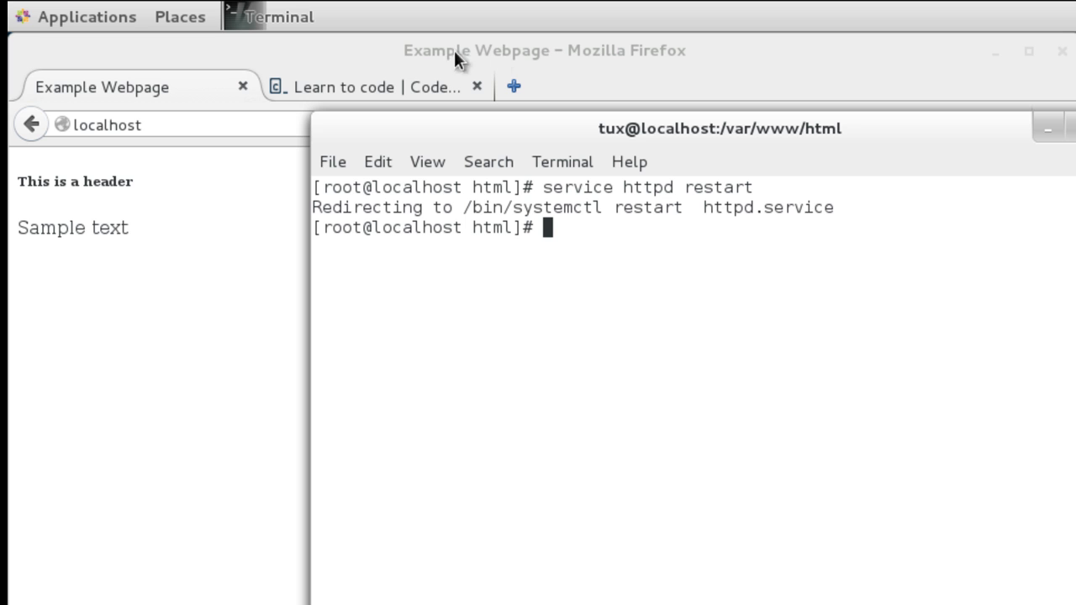
mouse_move(114, 183)
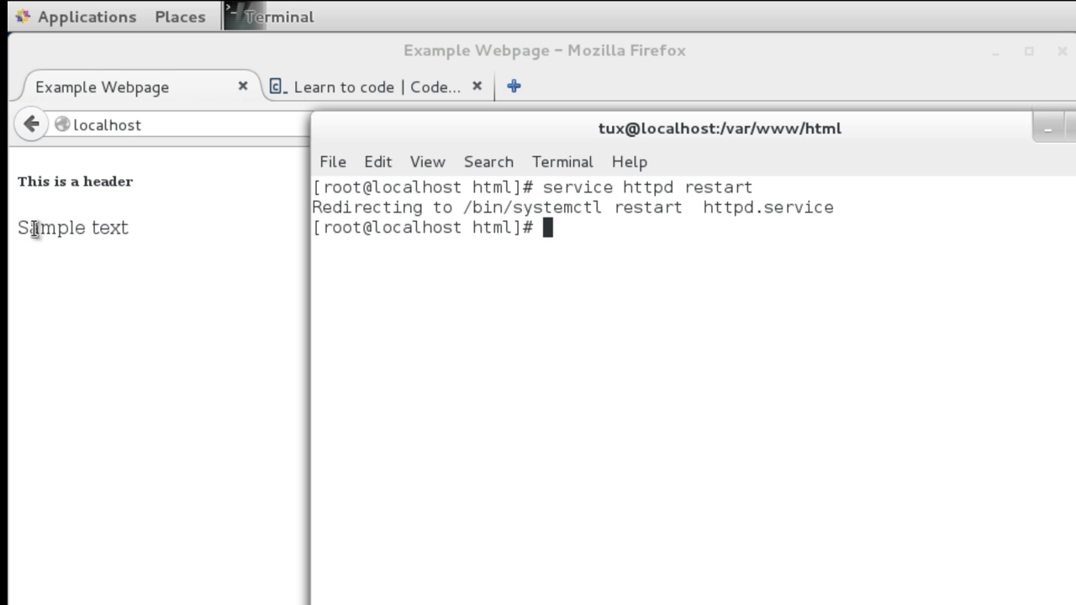
mouse_move(502, 220)
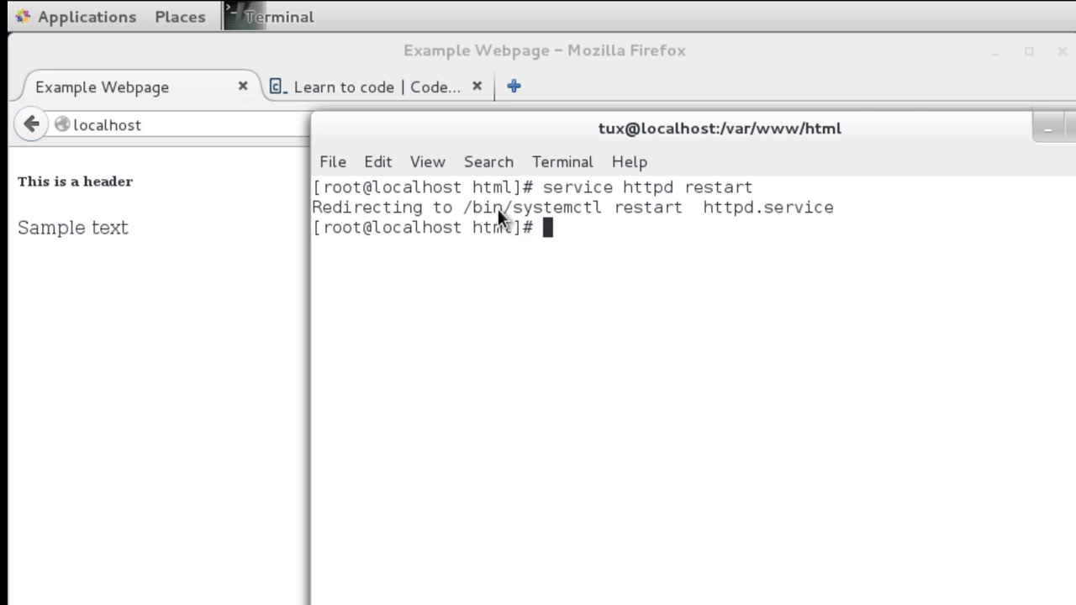
mouse_move(158, 457)
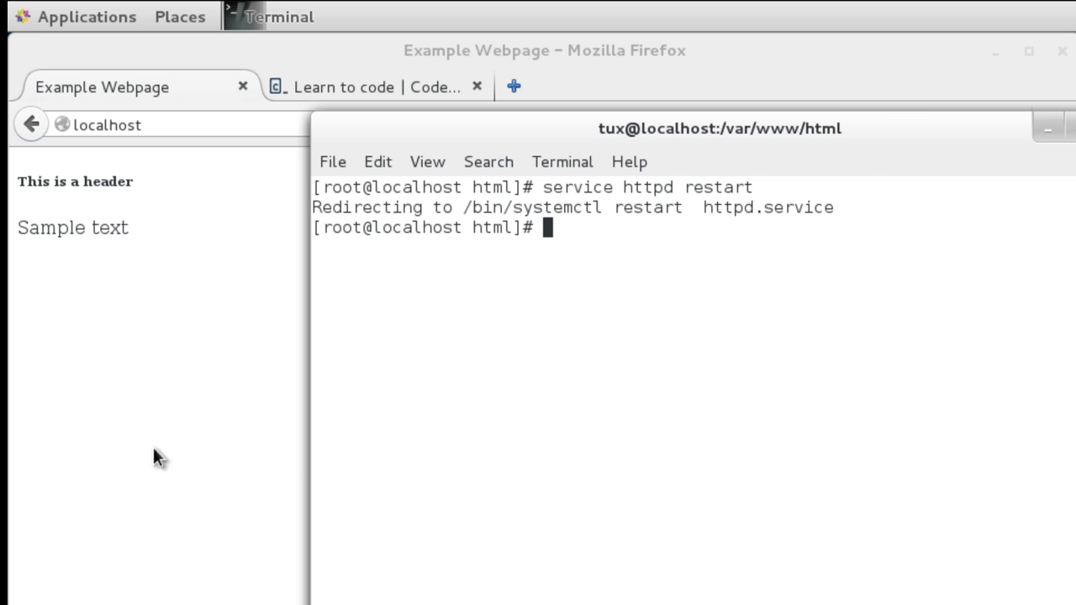
mouse_move(876, 348)
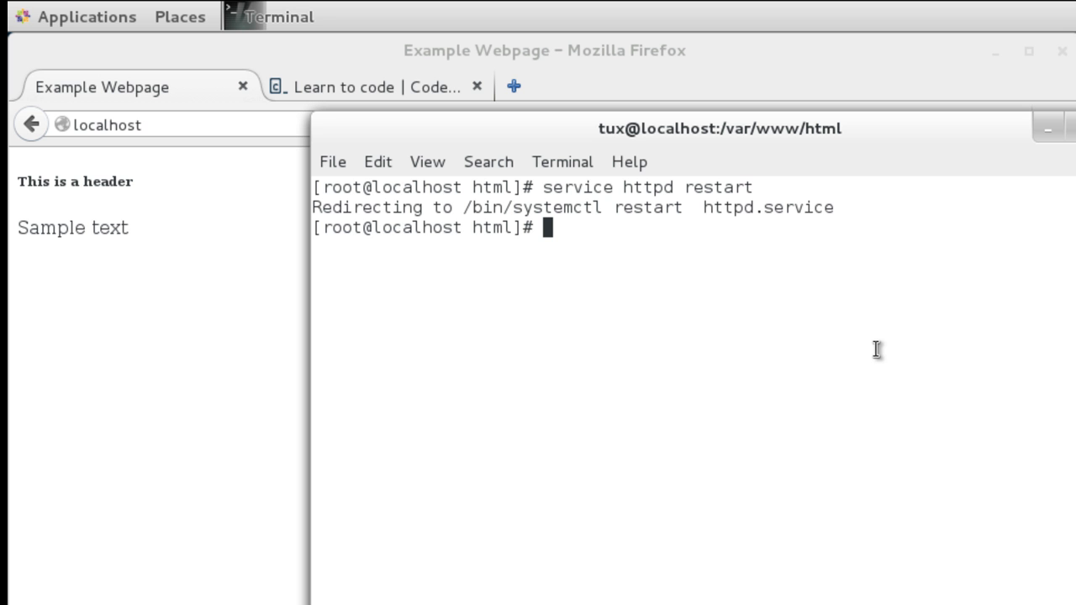